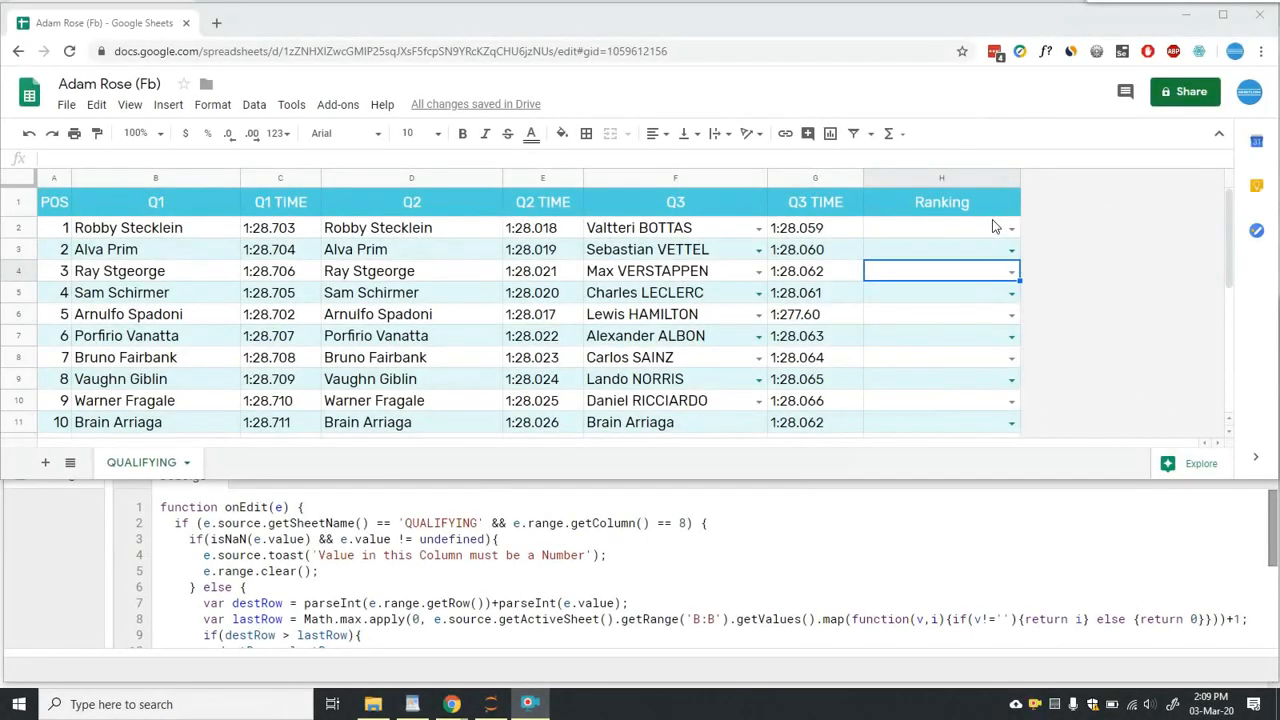
mouse_move(632, 281)
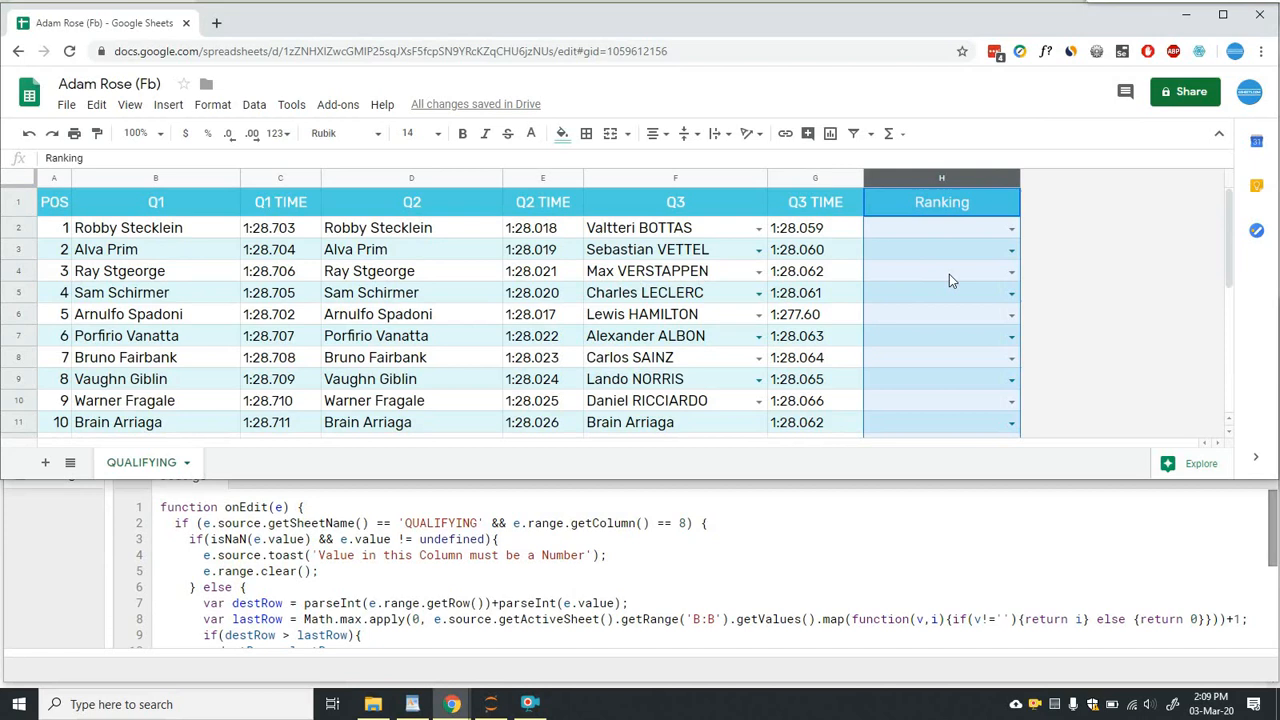
left_click(155, 292)
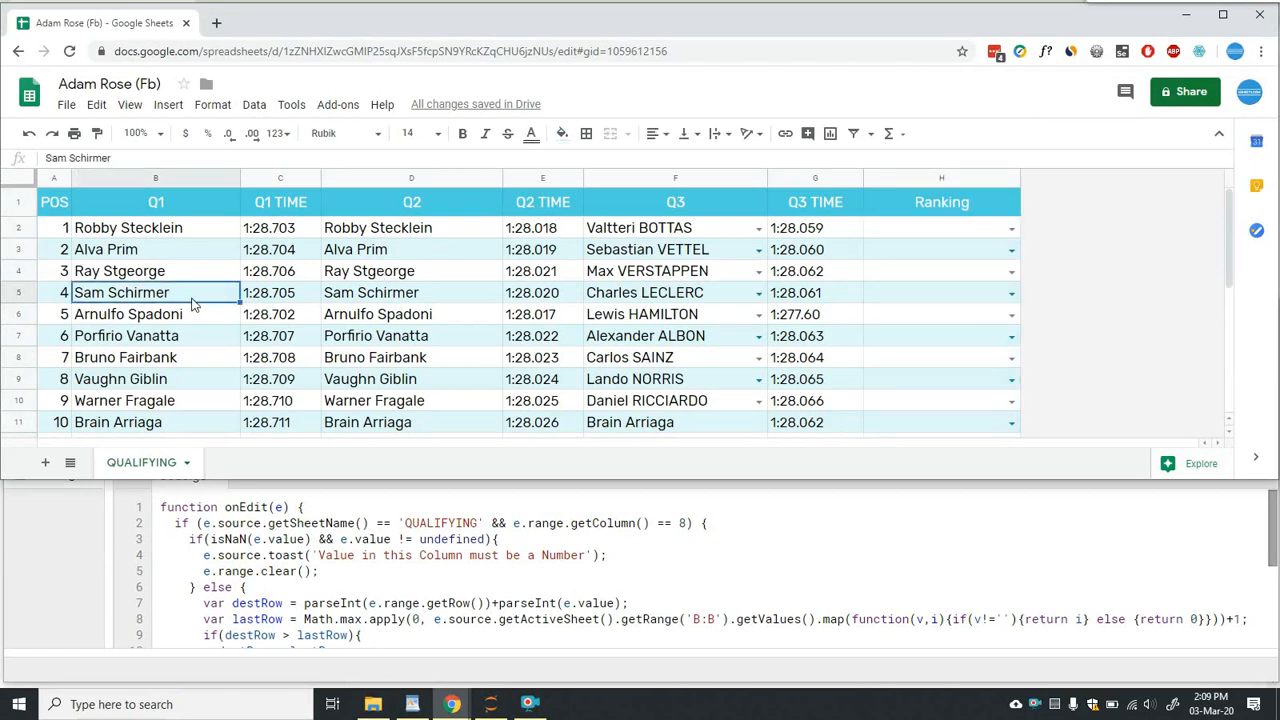
mouse_move(966, 294)
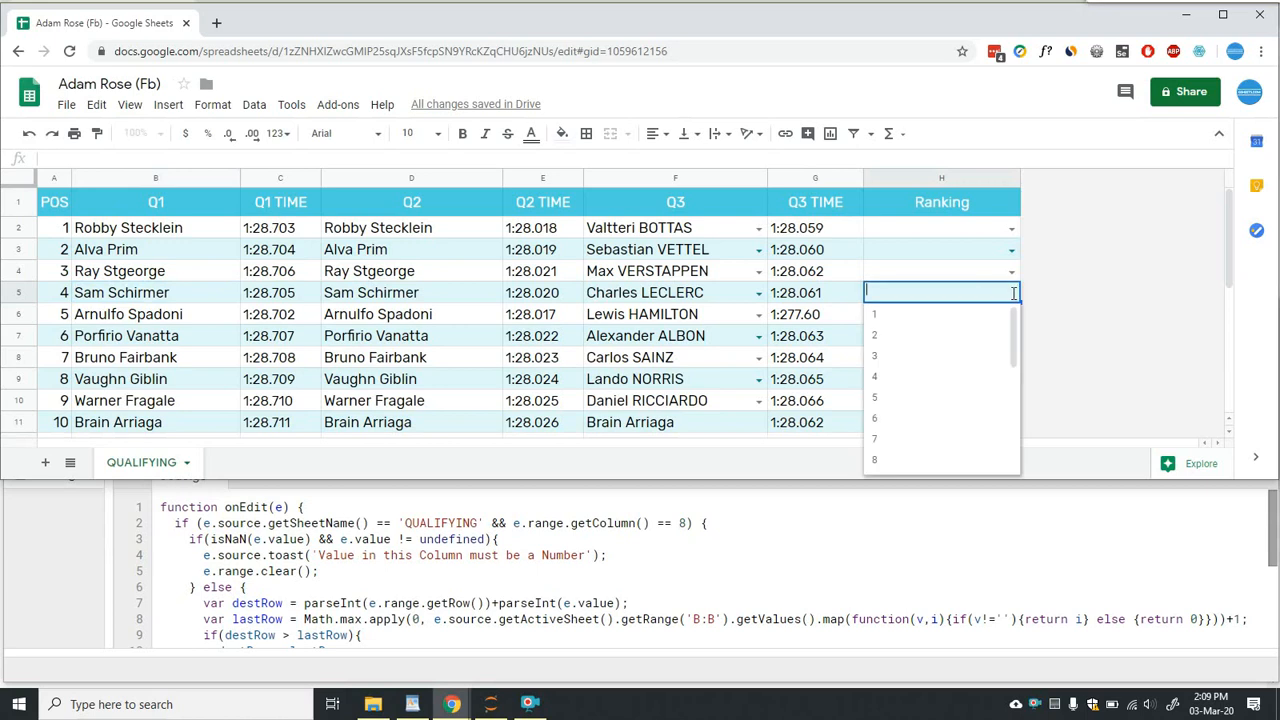
mouse_move(937, 356)
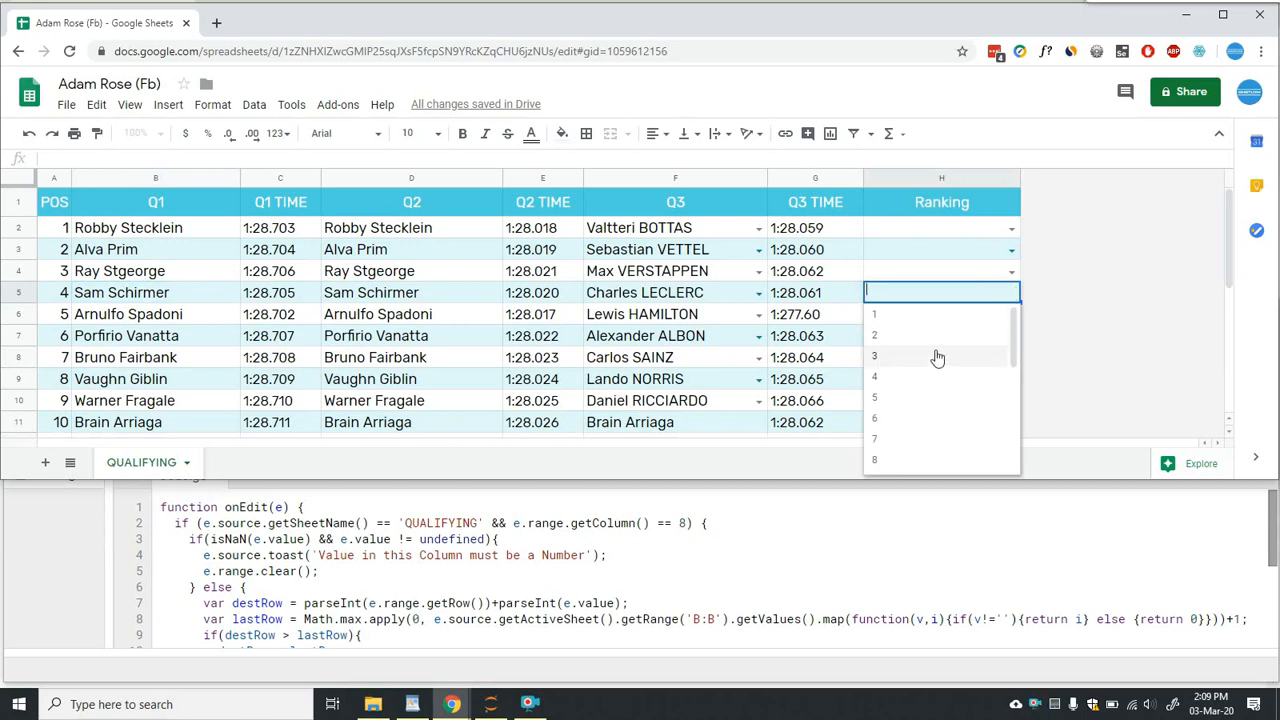
left_click(874, 356)
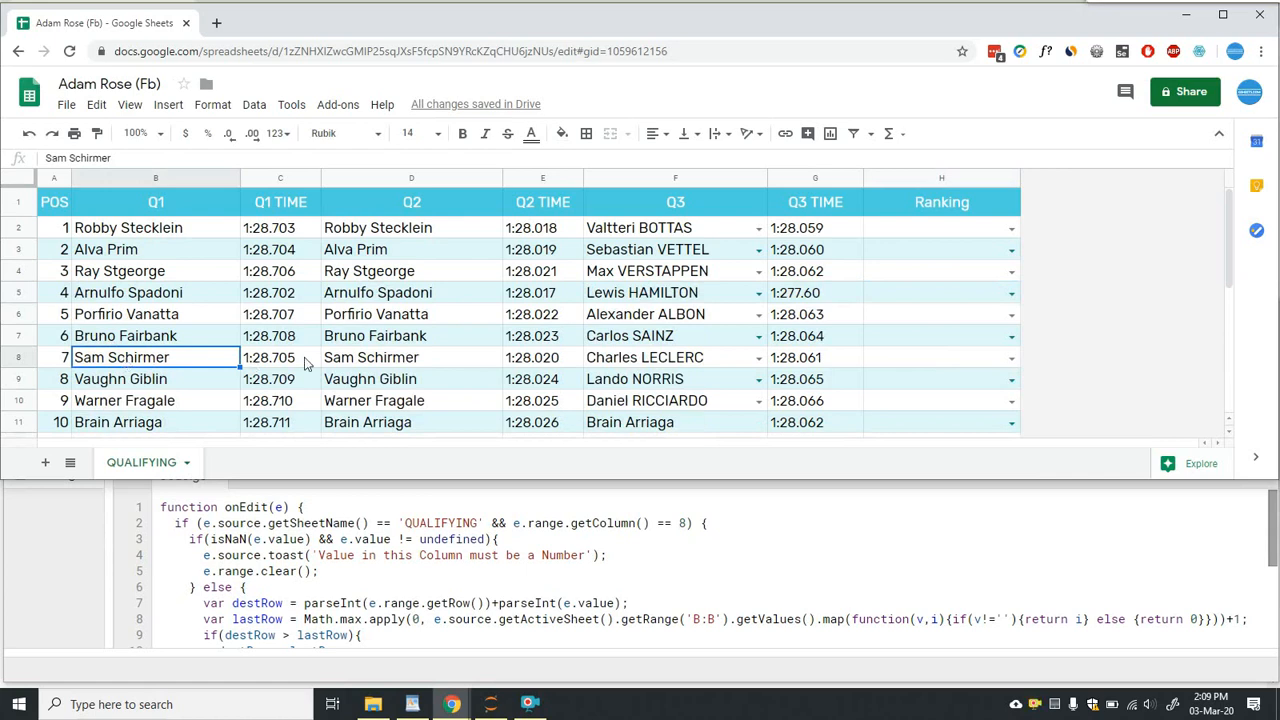
mouse_move(923, 355)
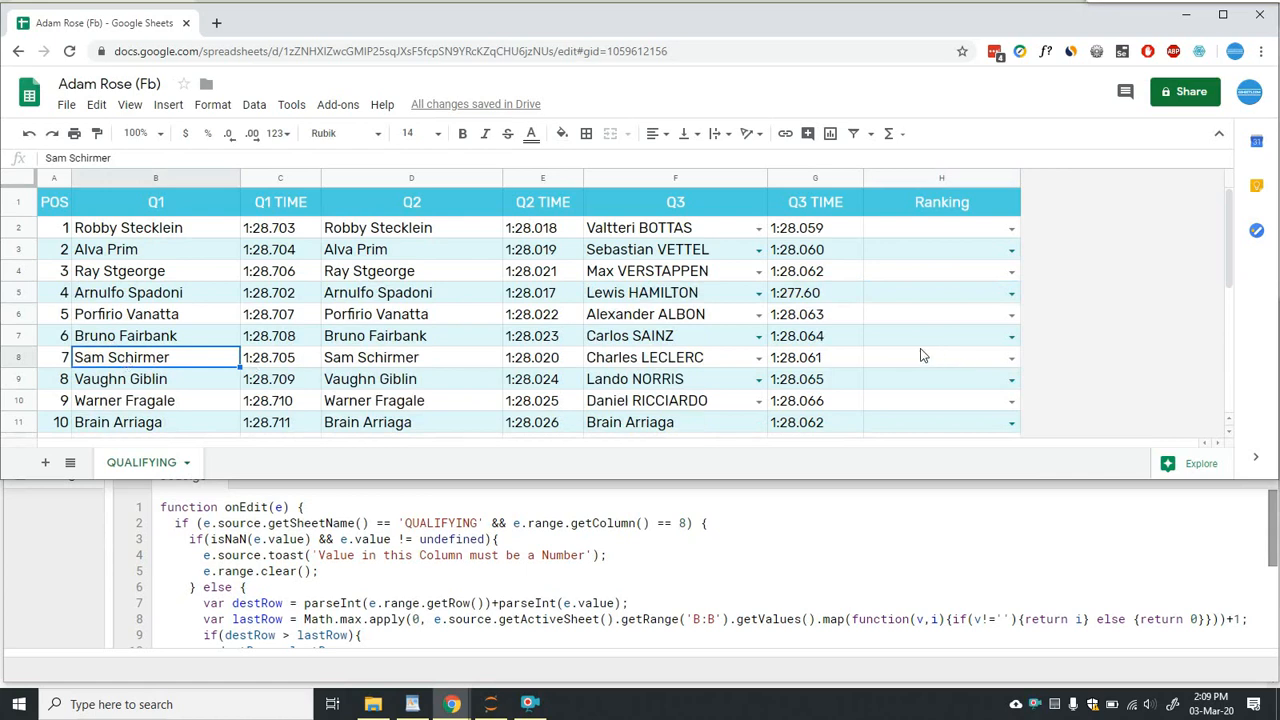
mouse_move(840, 421)
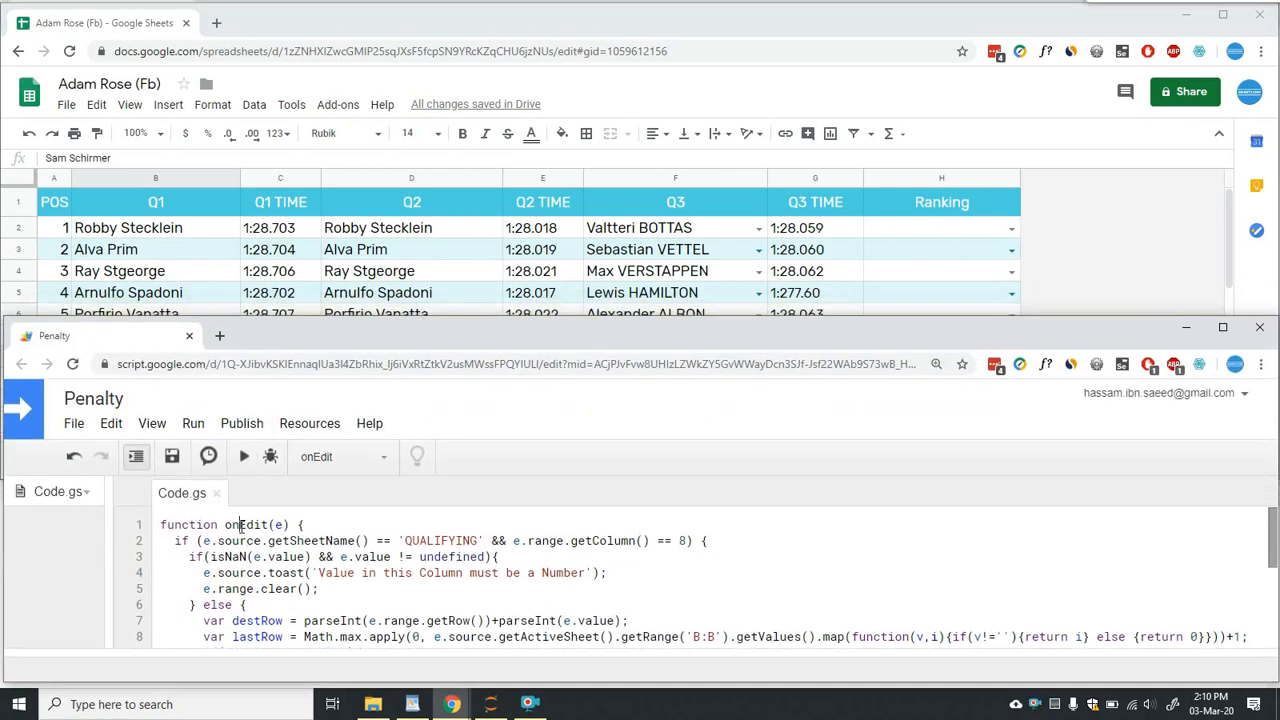
double_click(247, 524)
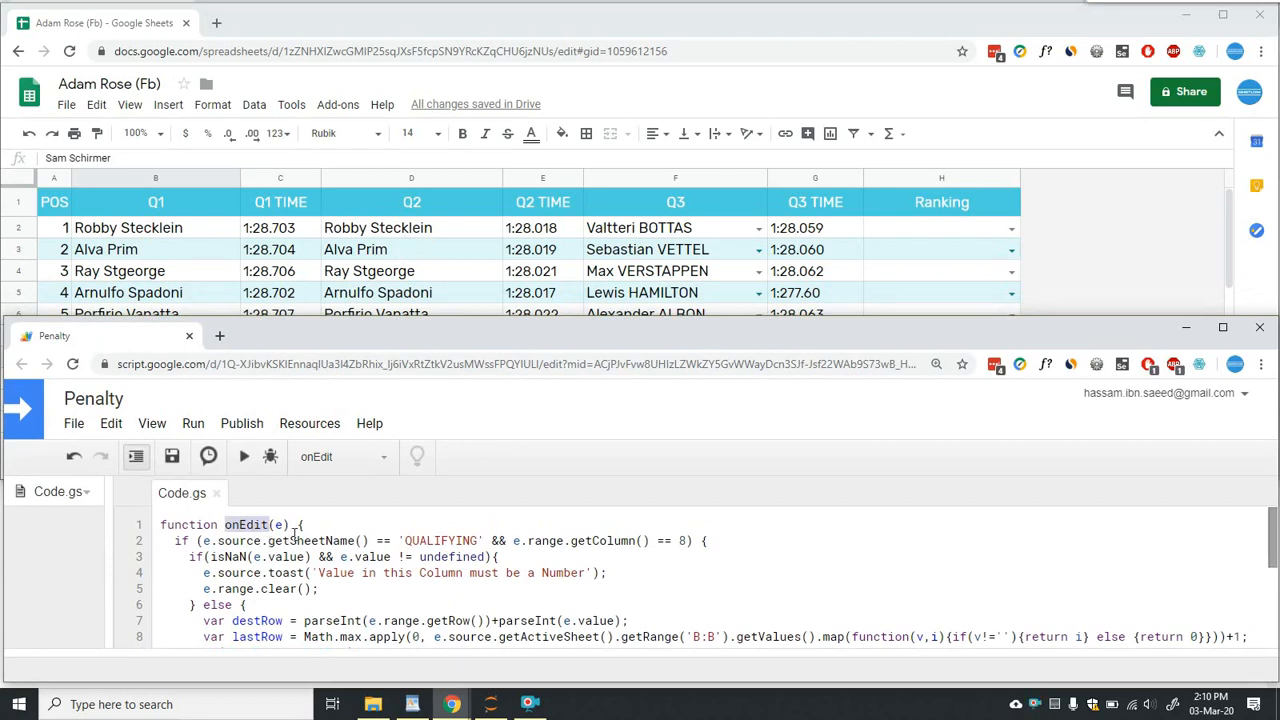
left_click(203, 540)
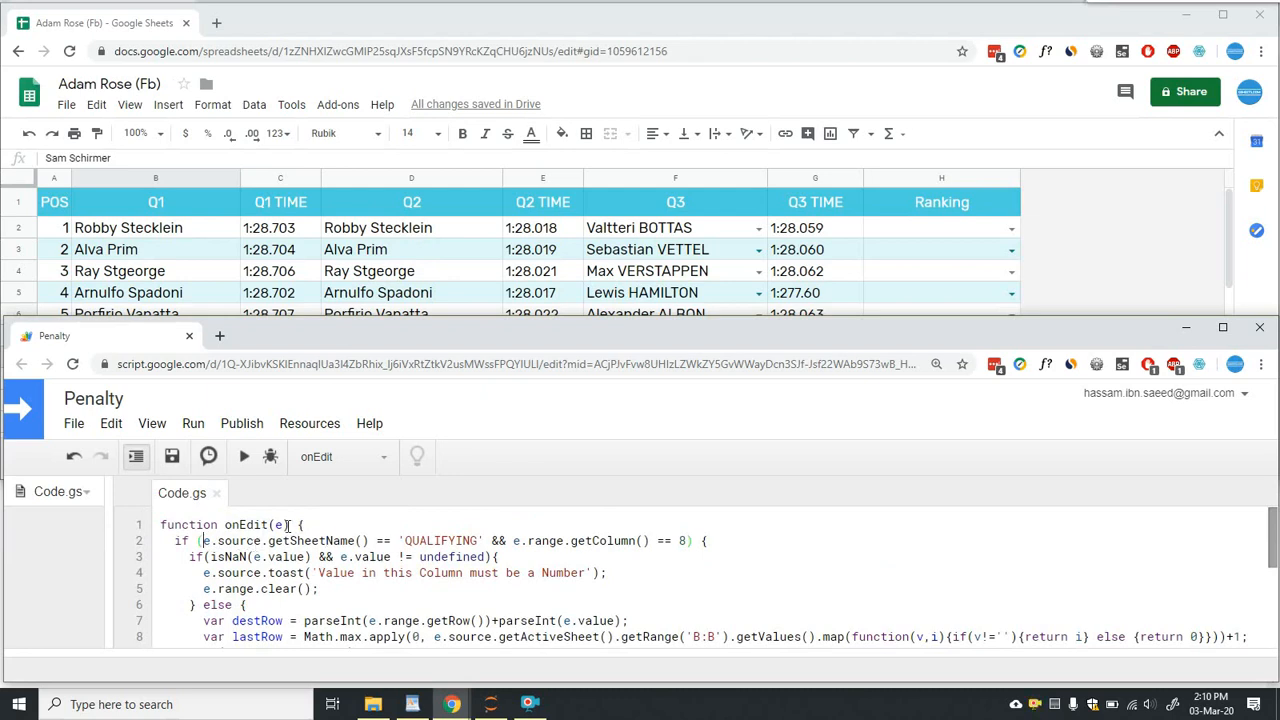
double_click(246, 524)
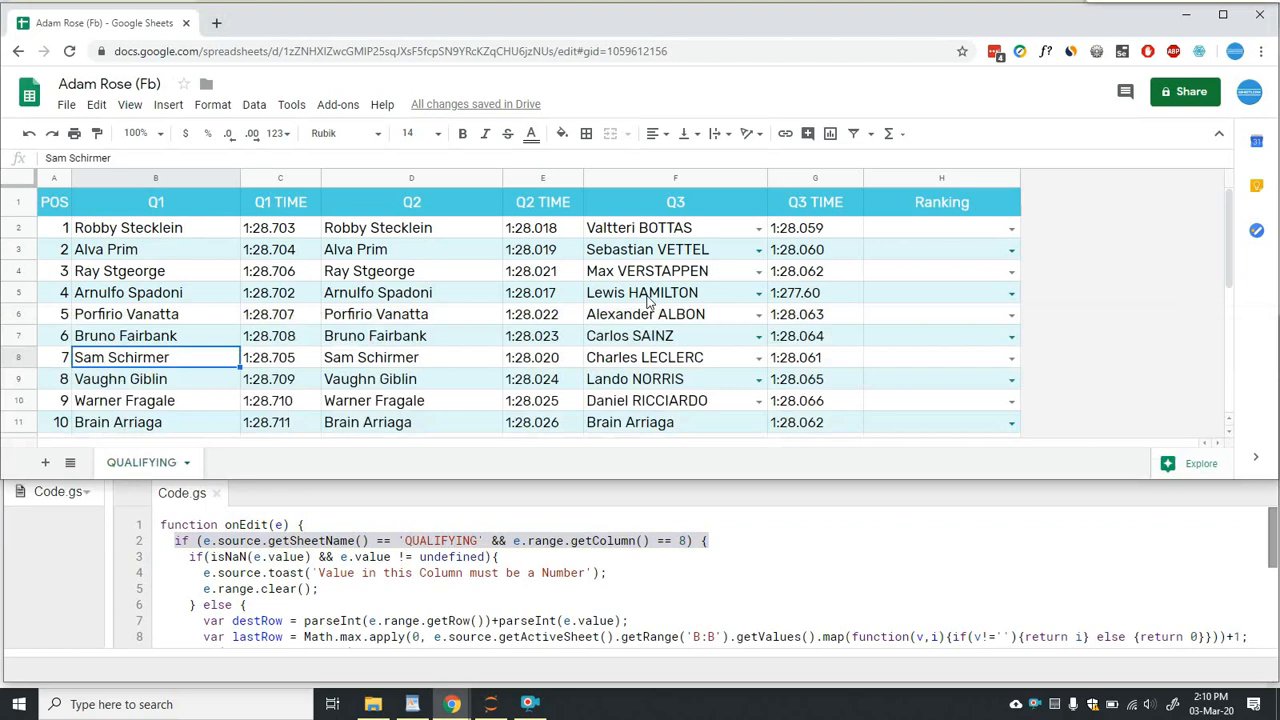
Point out Lewis HAMILTON's moved row and select the Ranking column H
left_click(642, 292)
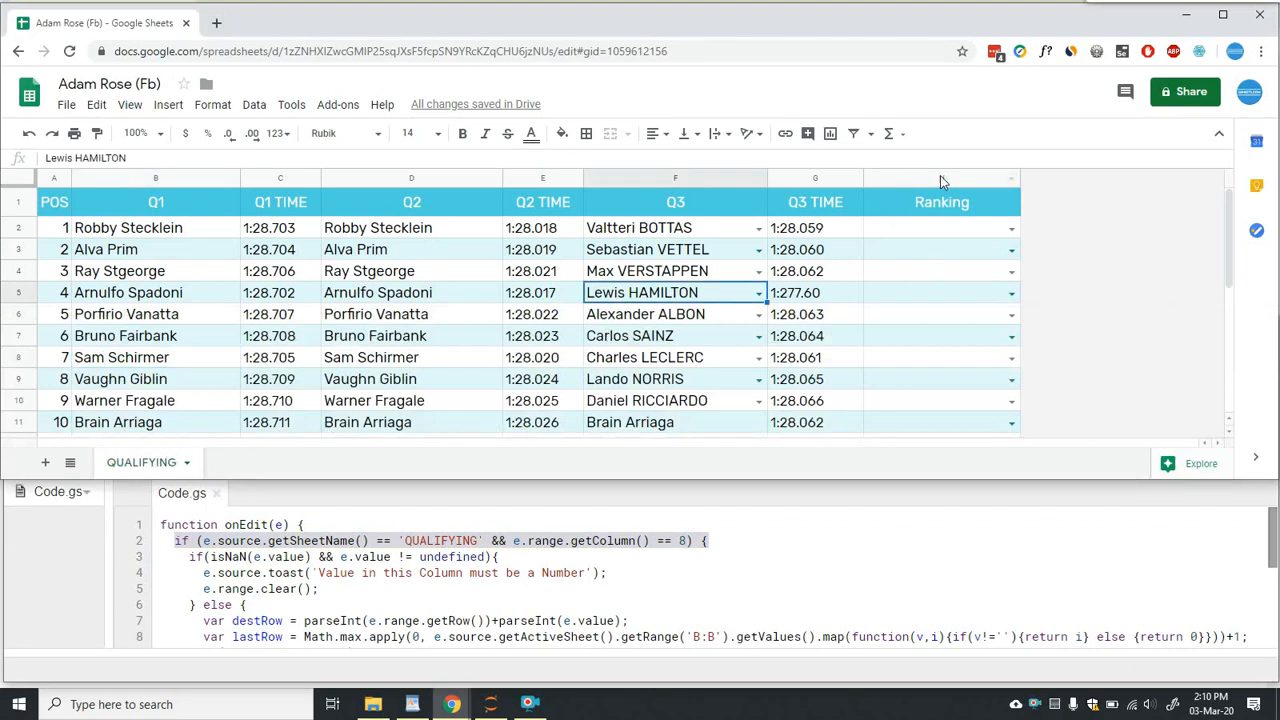
left_click(941, 202)
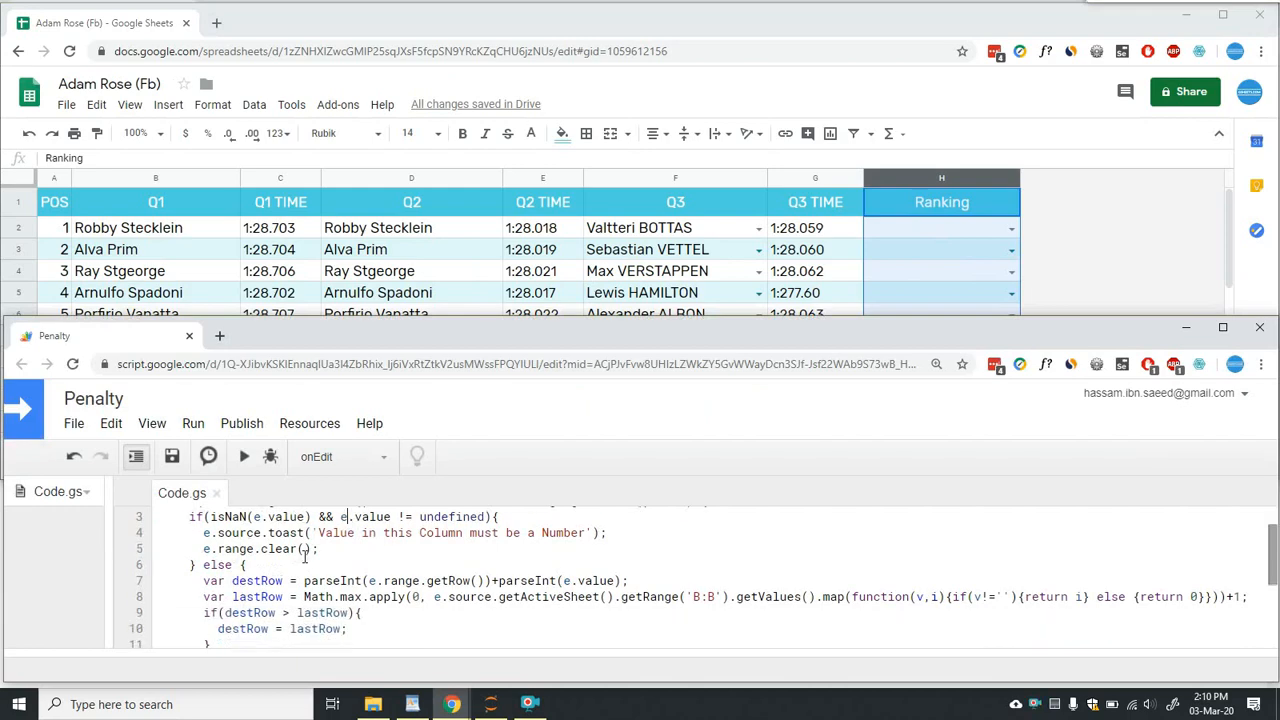
Scroll Code.gs through the getColumn()==8 check and the isNaN 'must be a Number' warning
scroll("up", 3)
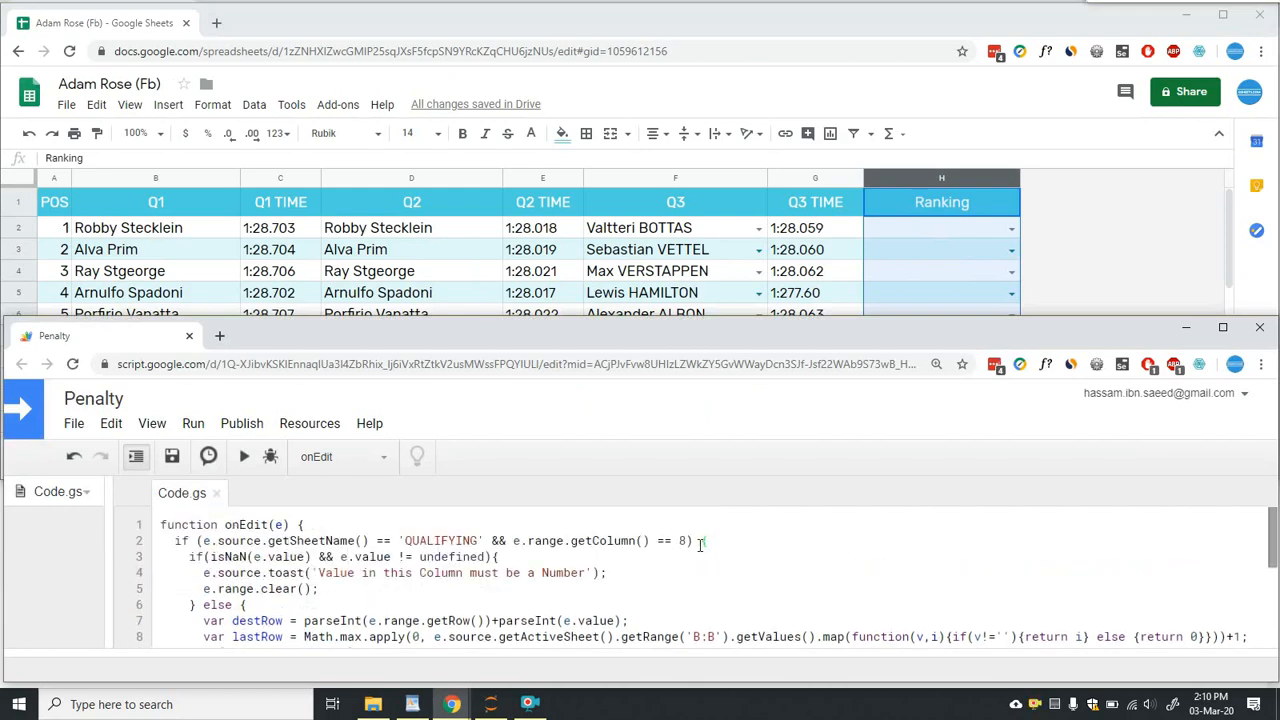
scroll("down", 3)
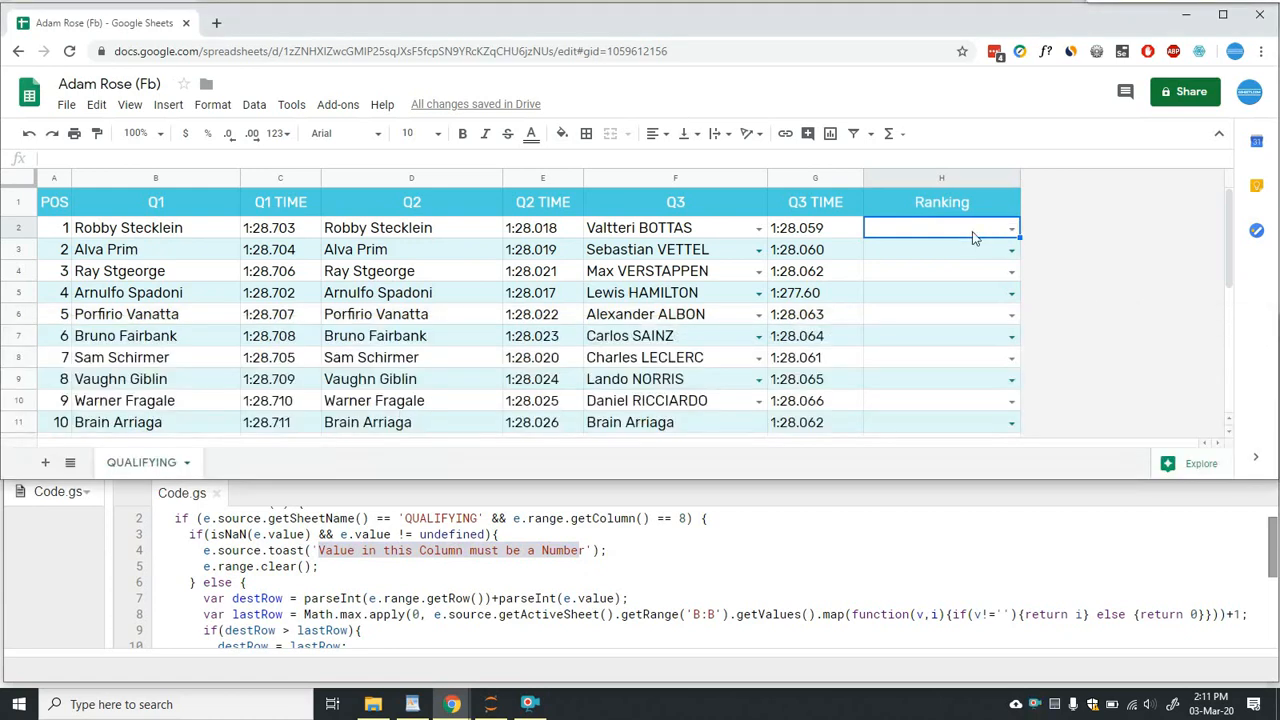
type("abc")
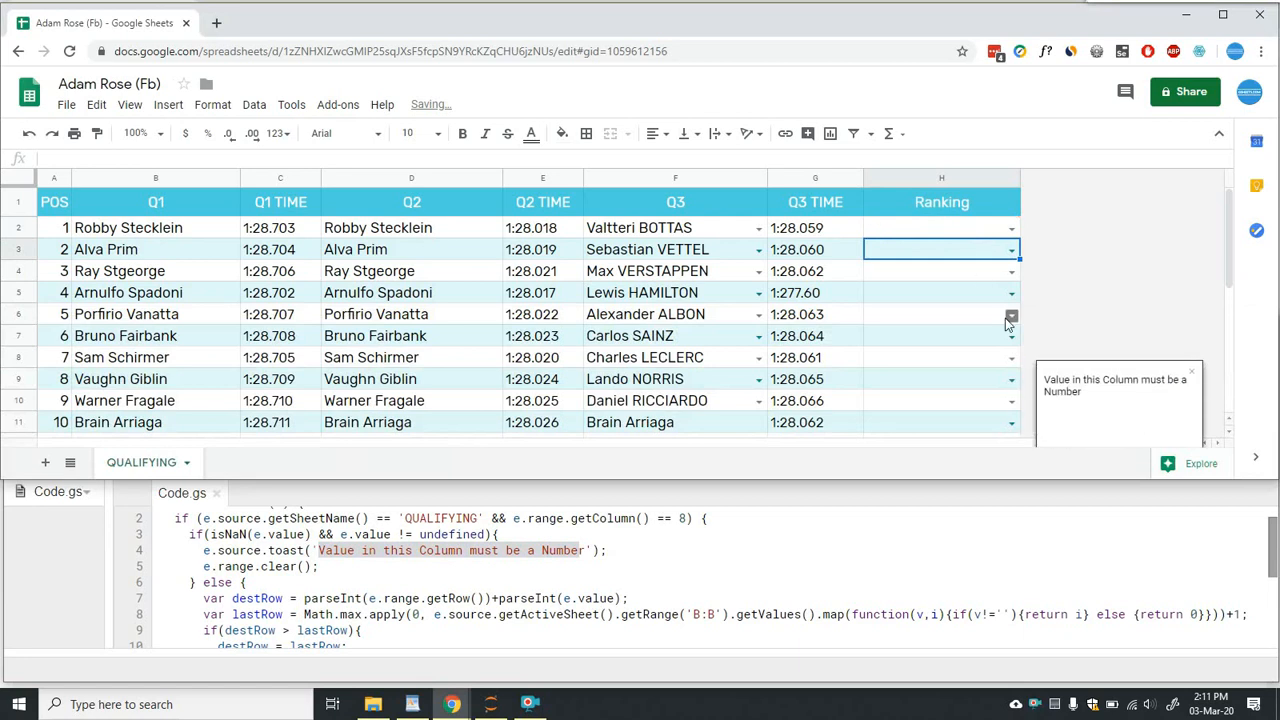
mouse_move(1100, 395)
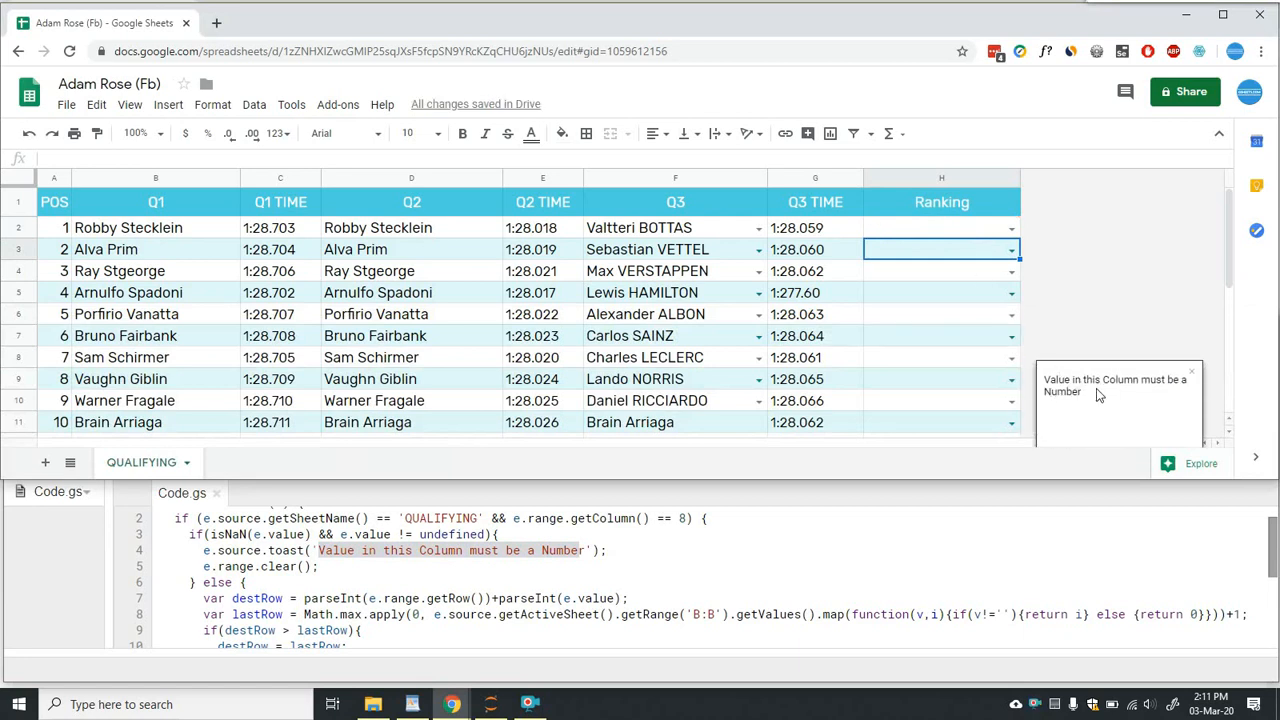
mouse_move(968, 237)
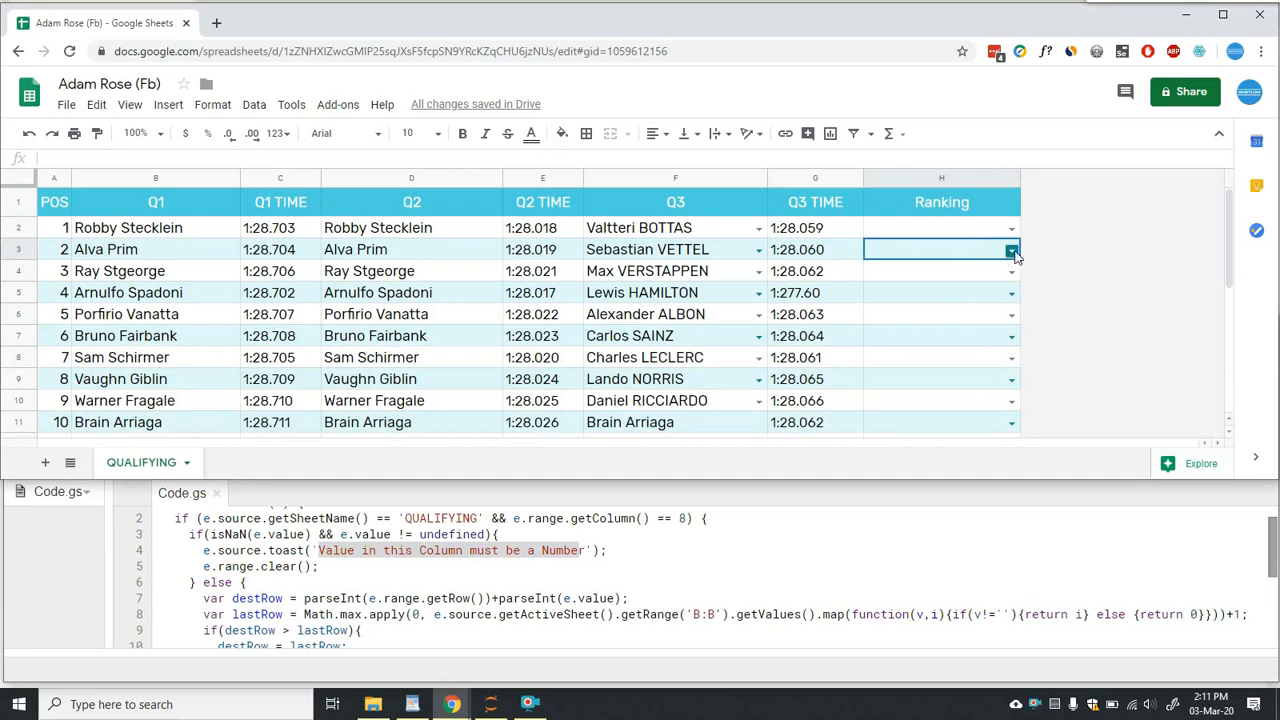
left_click(1011, 250)
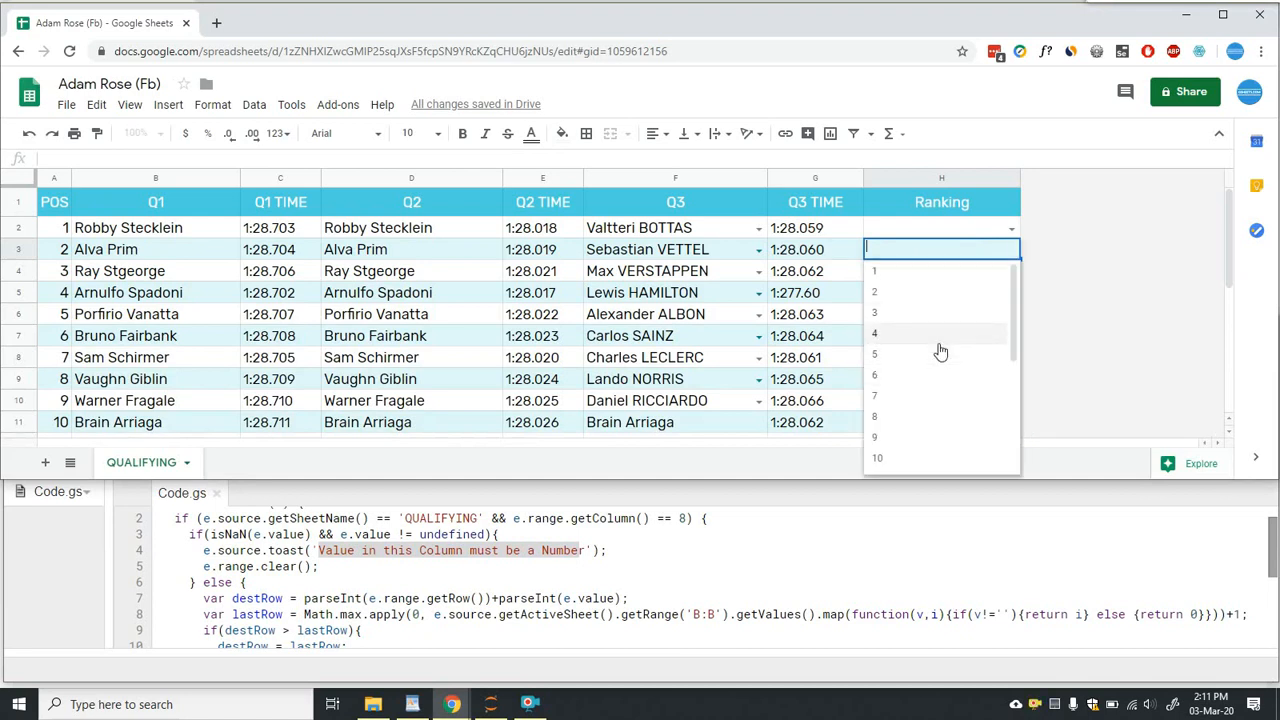
mouse_move(940, 354)
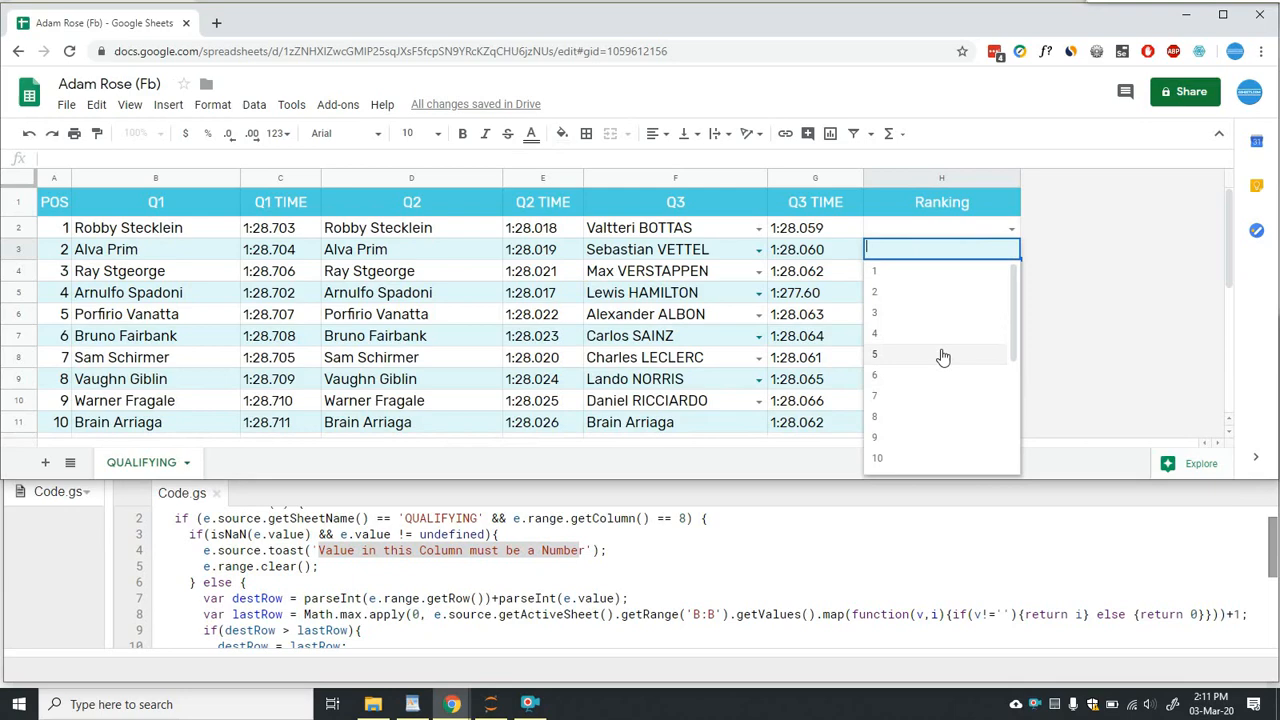
mouse_move(943, 360)
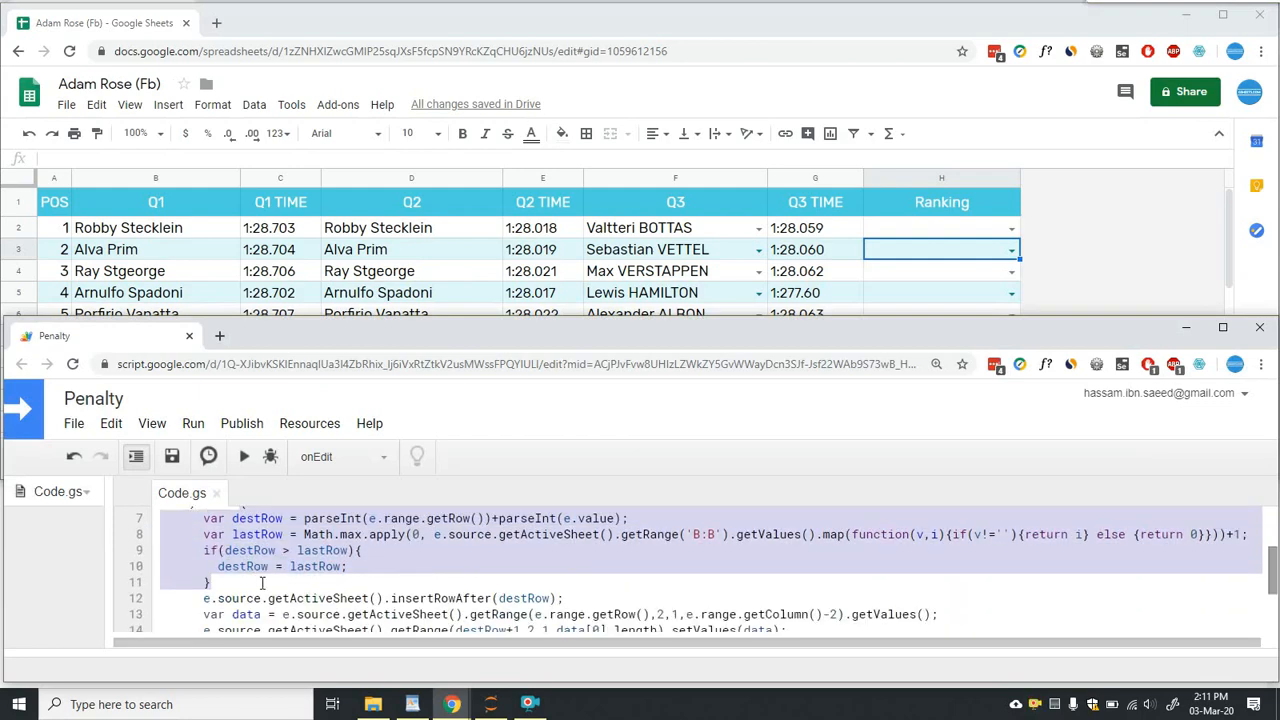
Scroll through the onEdit code, covering insertRowAfter, destRow, lastRow and the sheet-name check
scroll("up", 3)
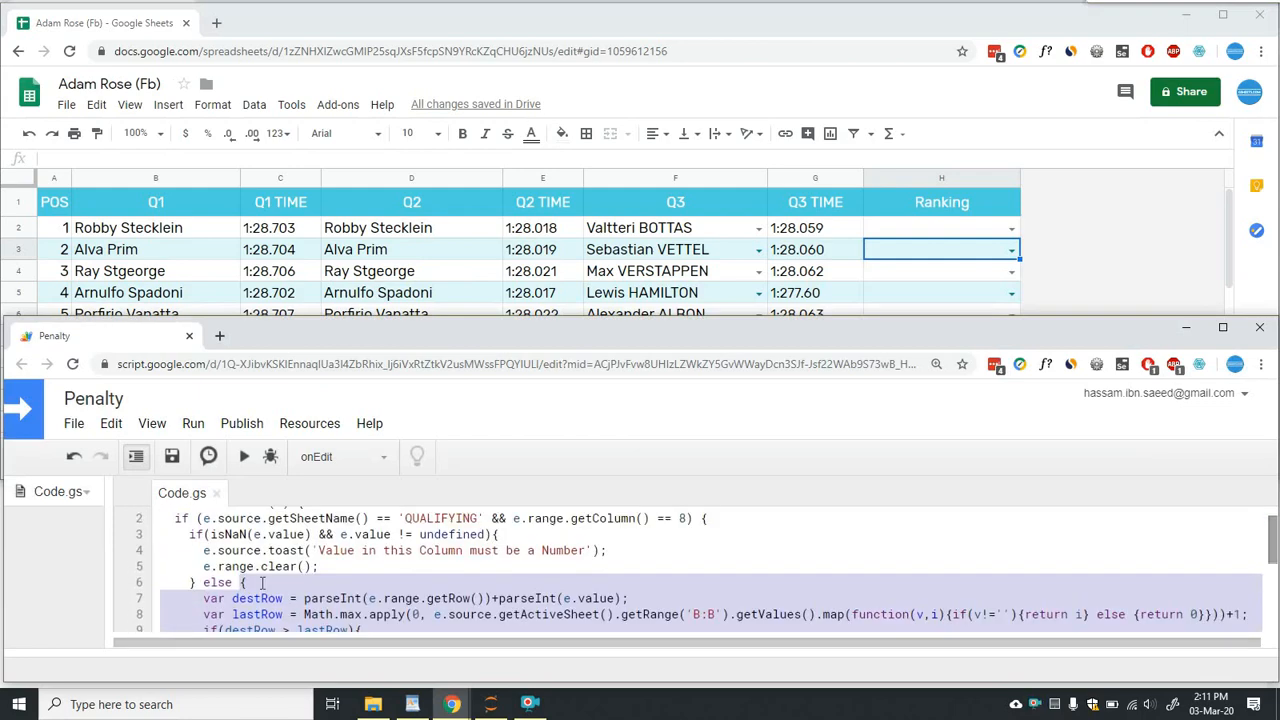
scroll("down", 3)
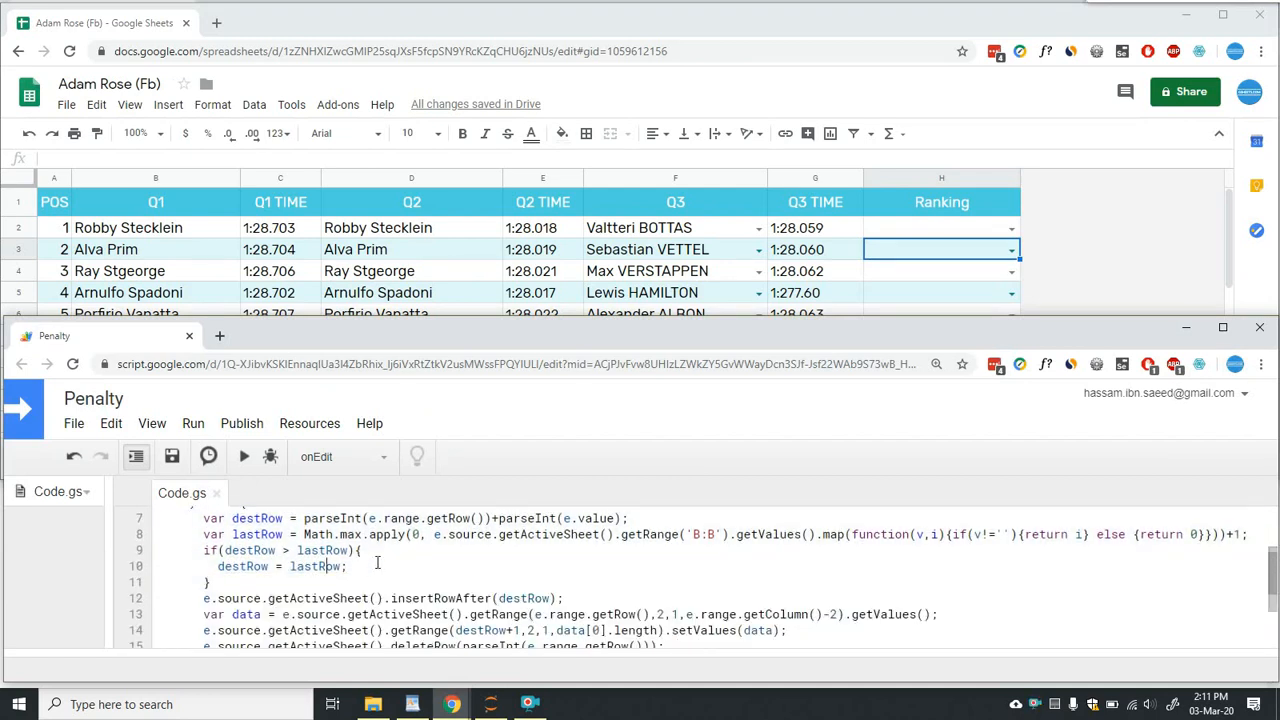
scroll("down", 3)
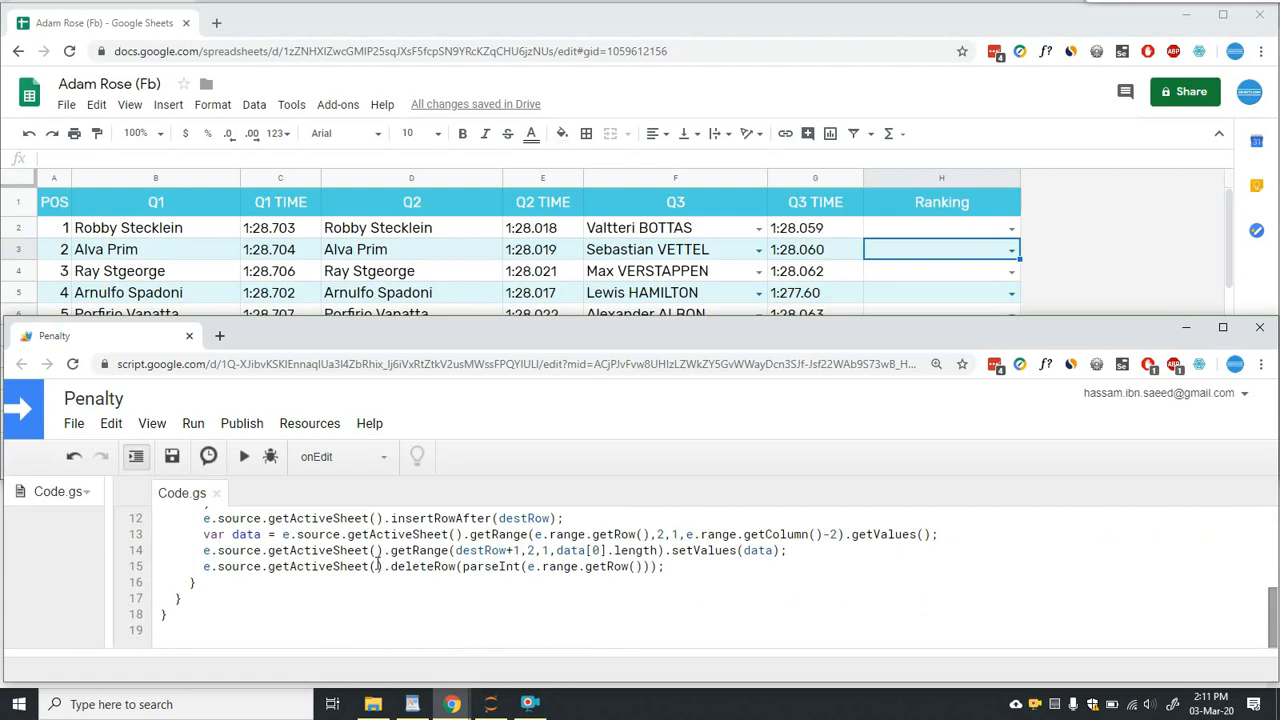
scroll("up", 3)
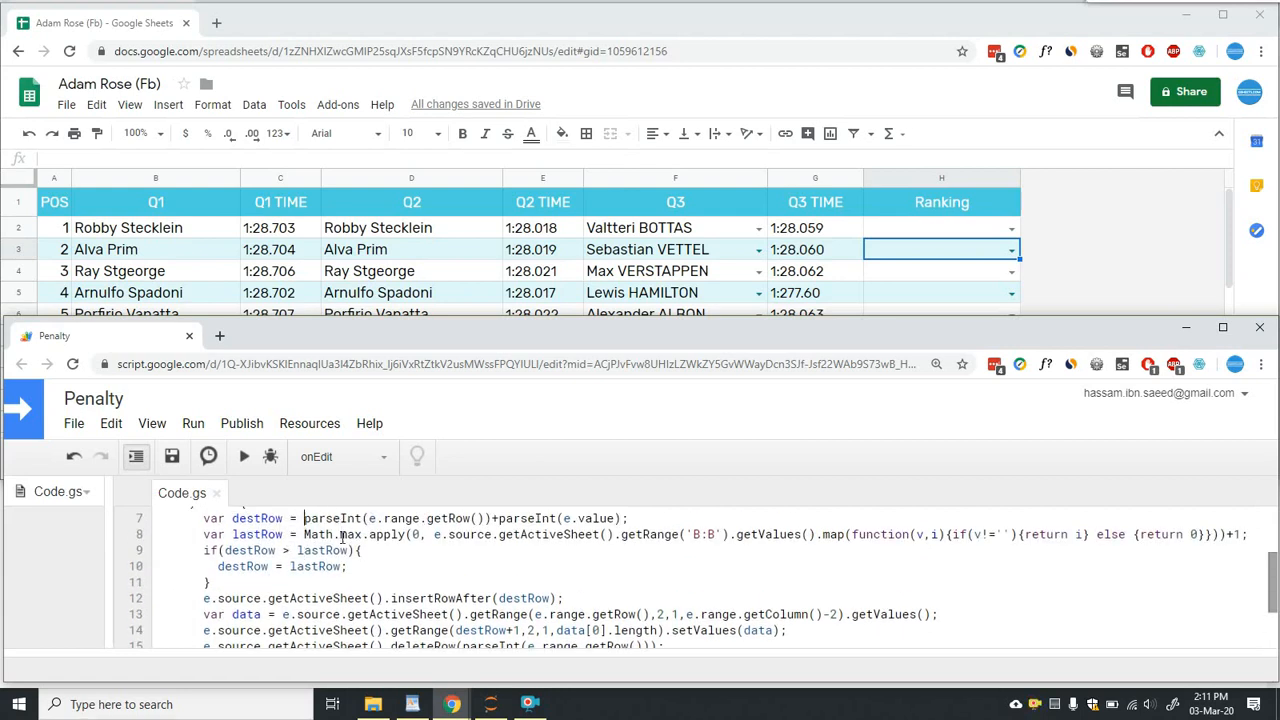
scroll("up", 3)
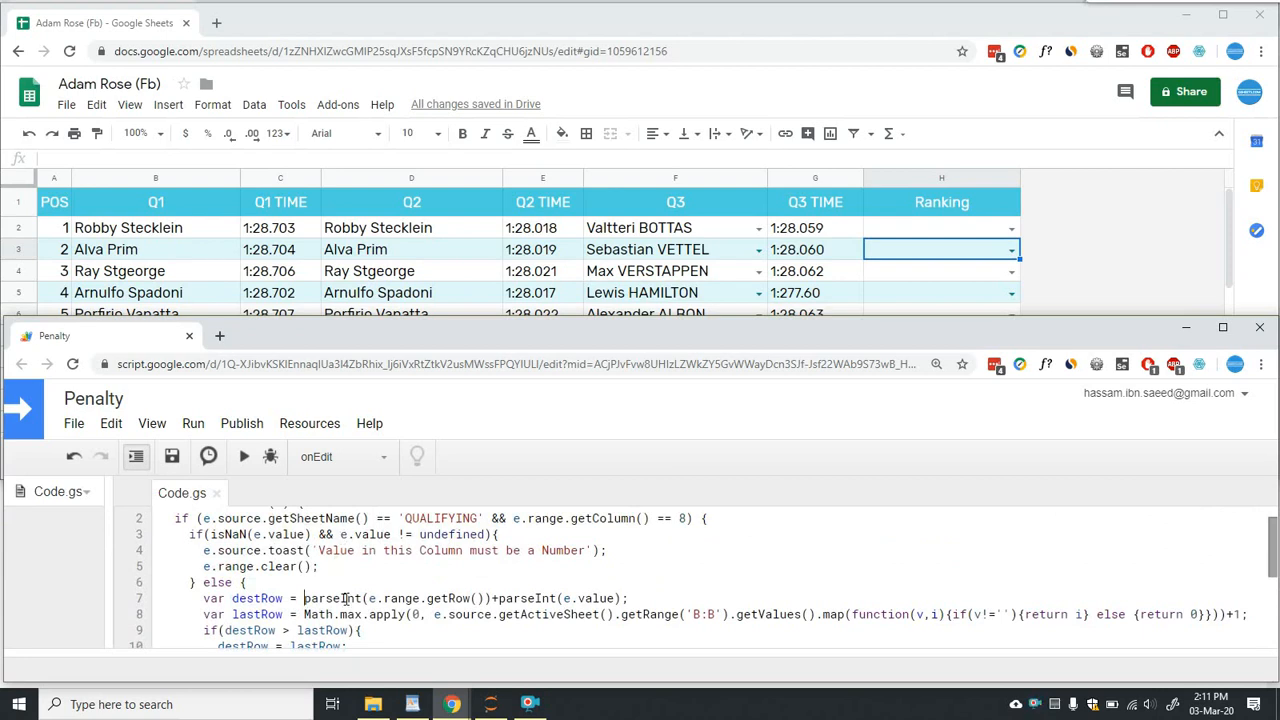
mouse_move(366, 608)
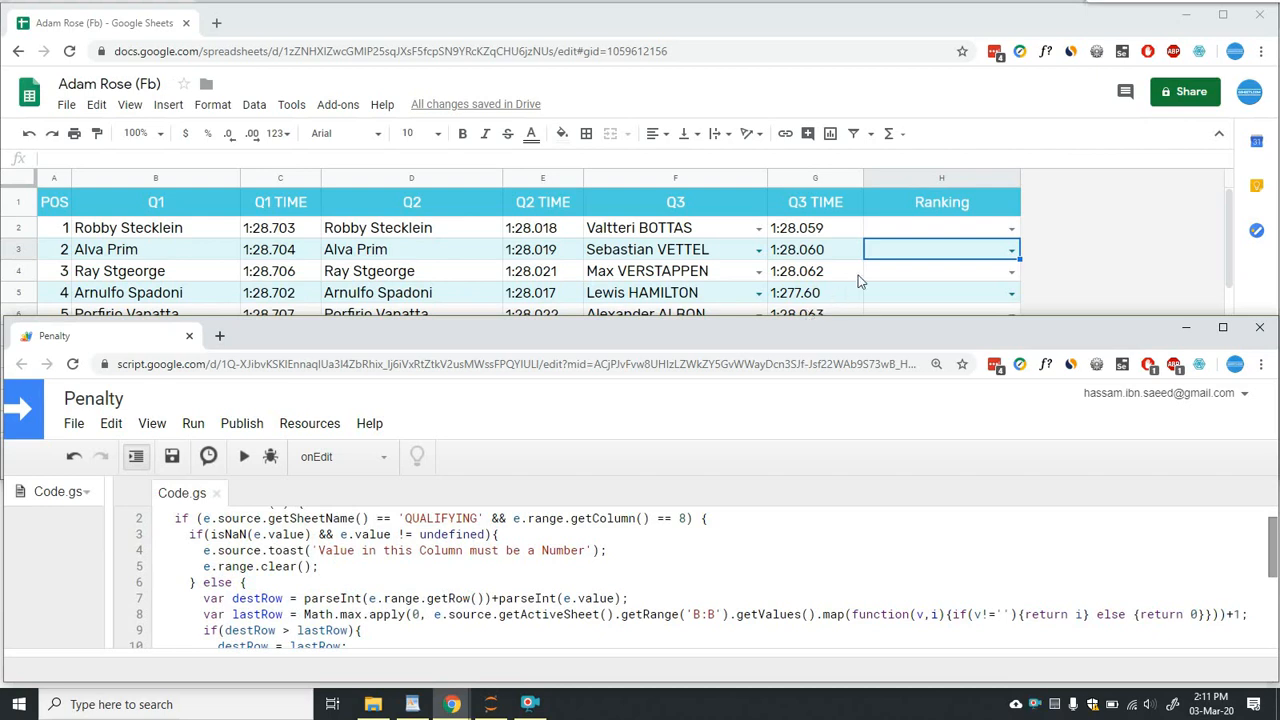
mouse_move(800, 257)
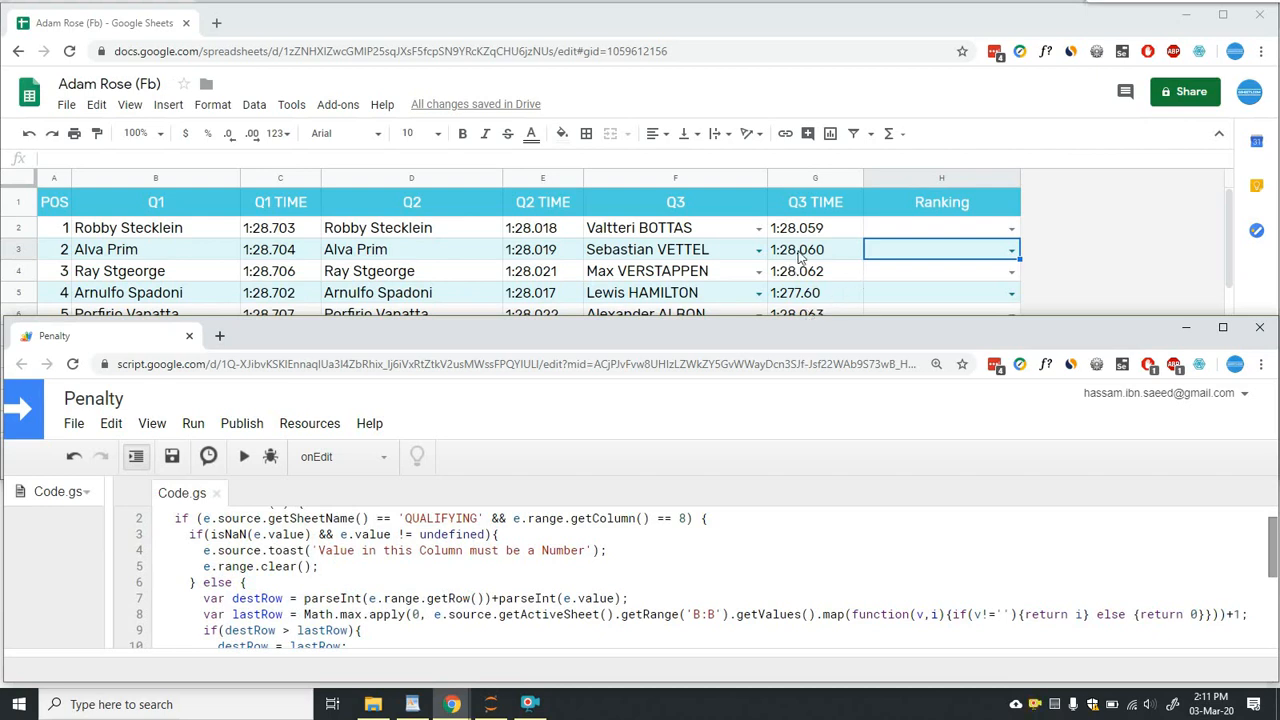
mouse_move(980, 256)
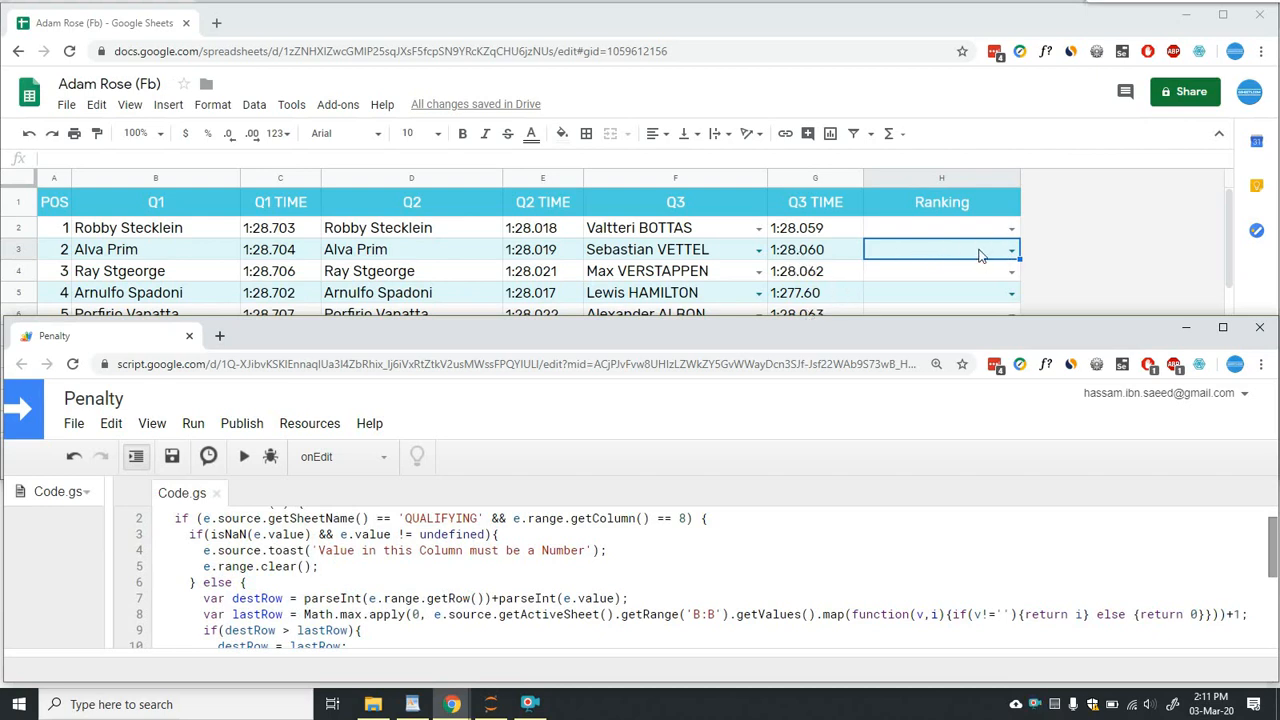
mouse_move(971, 238)
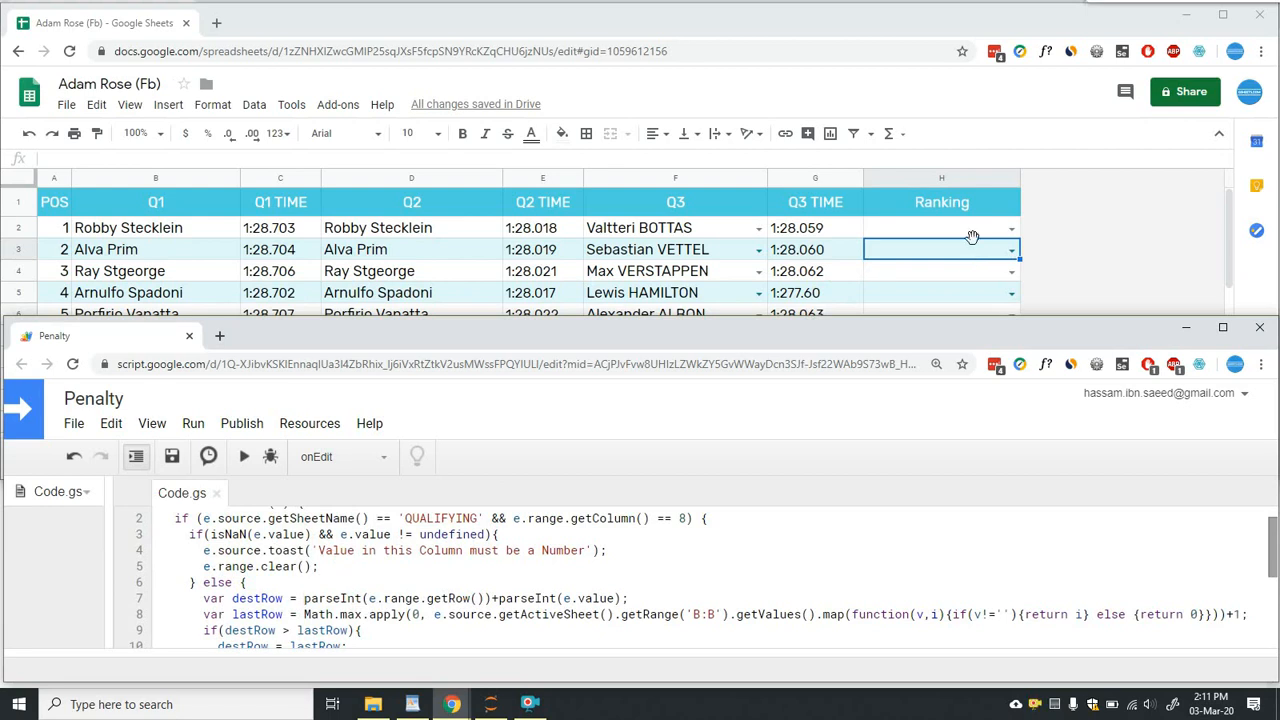
mouse_move(500, 453)
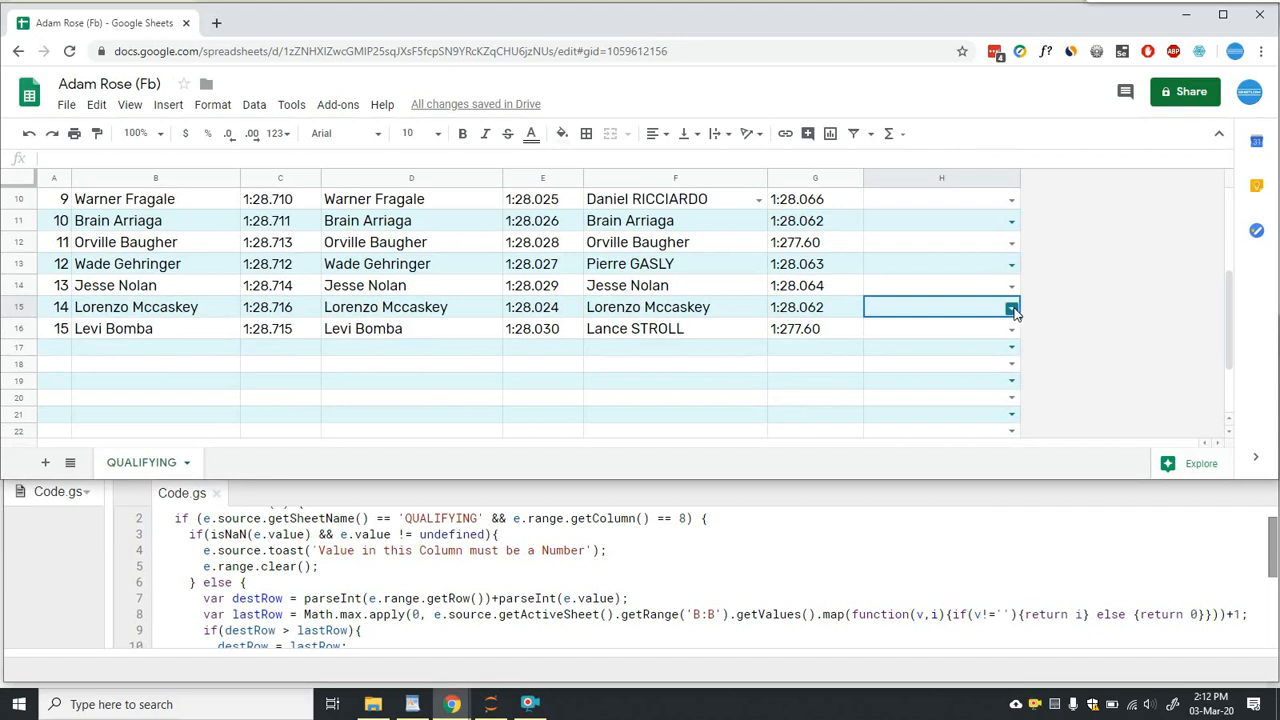
left_click(1012, 307)
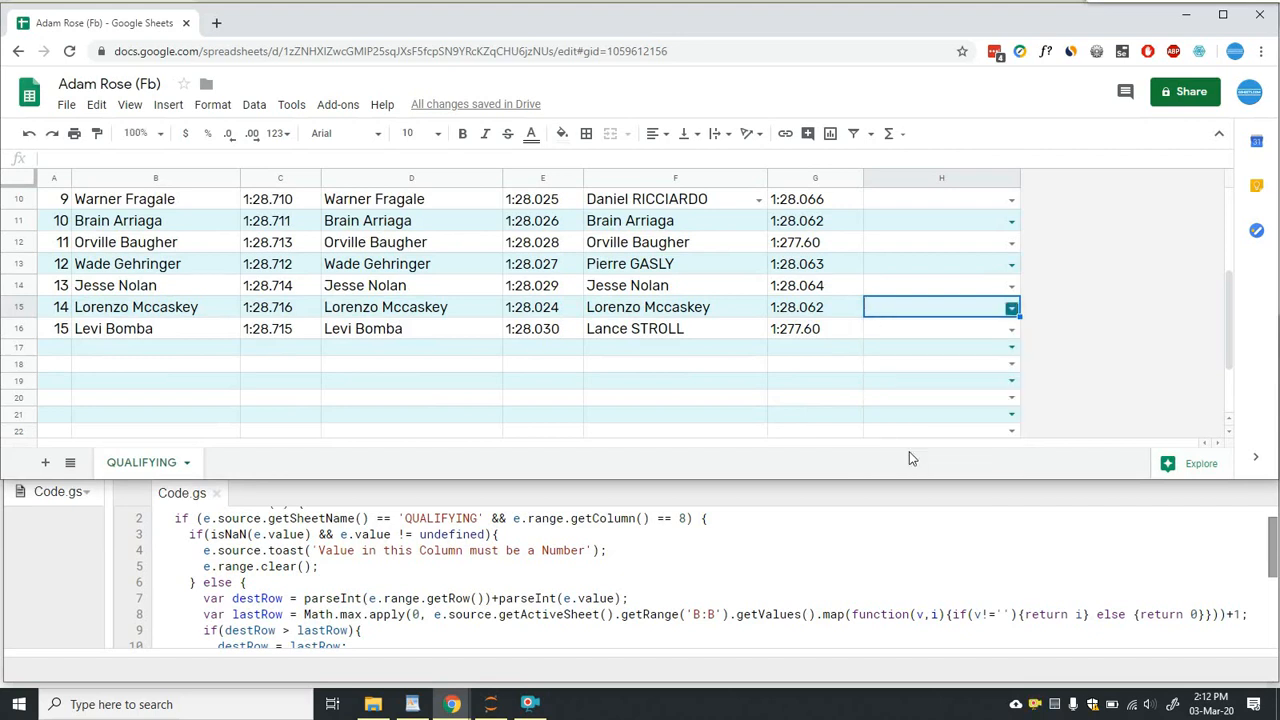
scroll("down", 3)
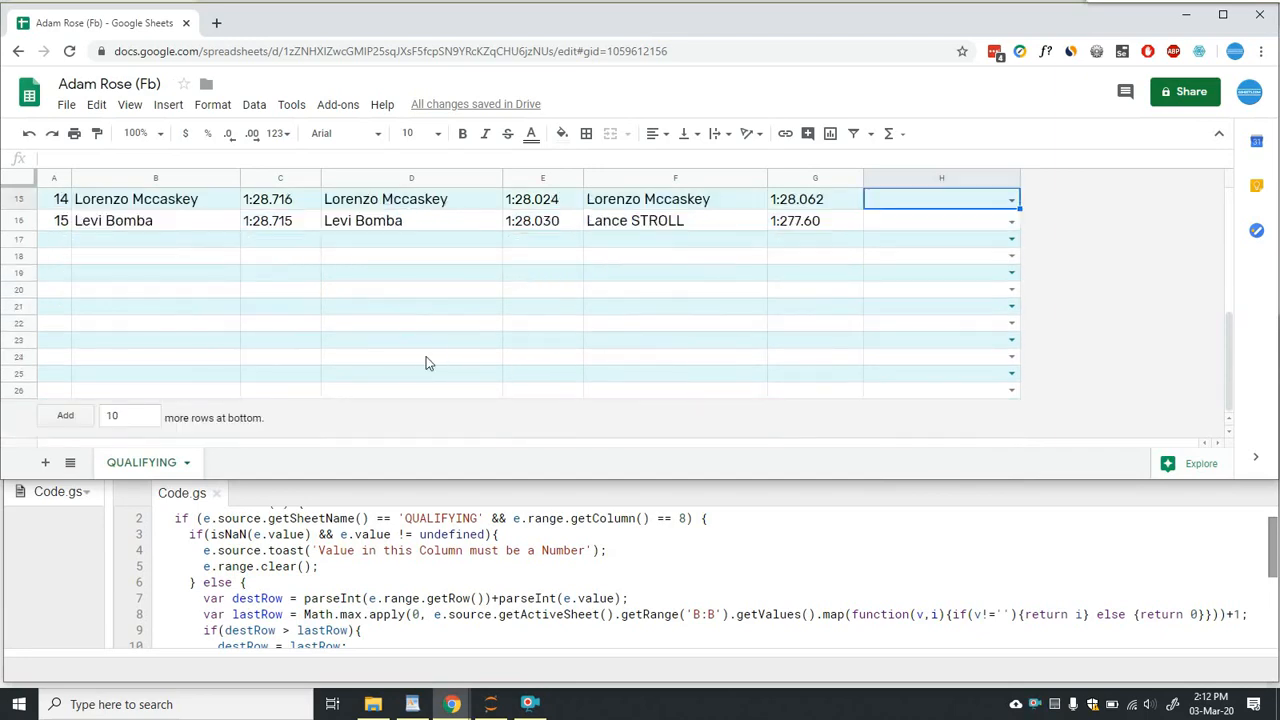
scroll("up", 3)
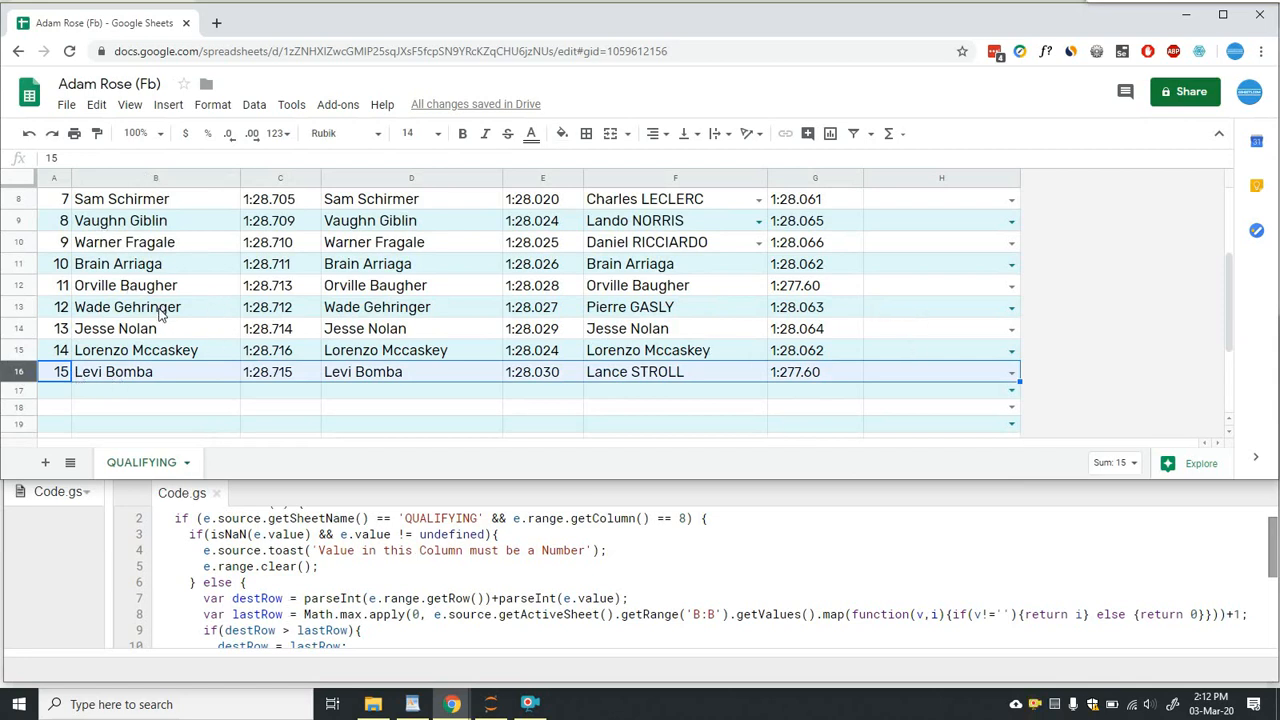
mouse_move(150, 357)
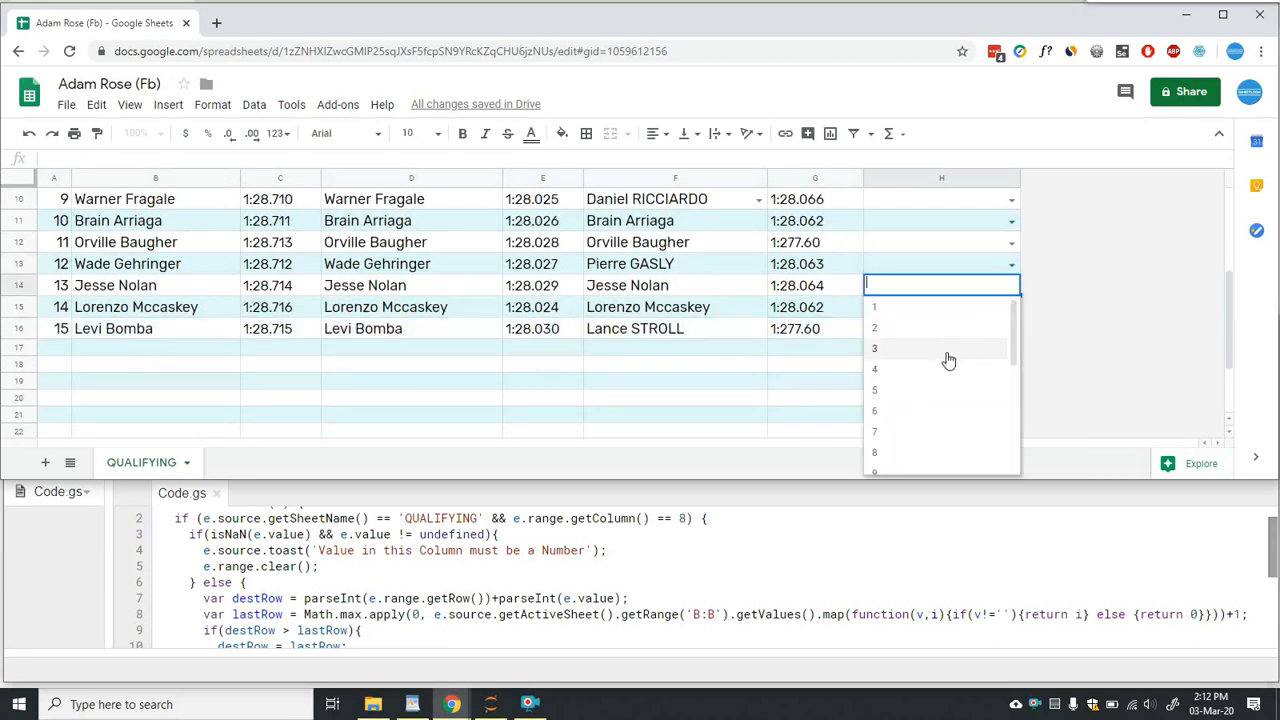
scroll("down", 3)
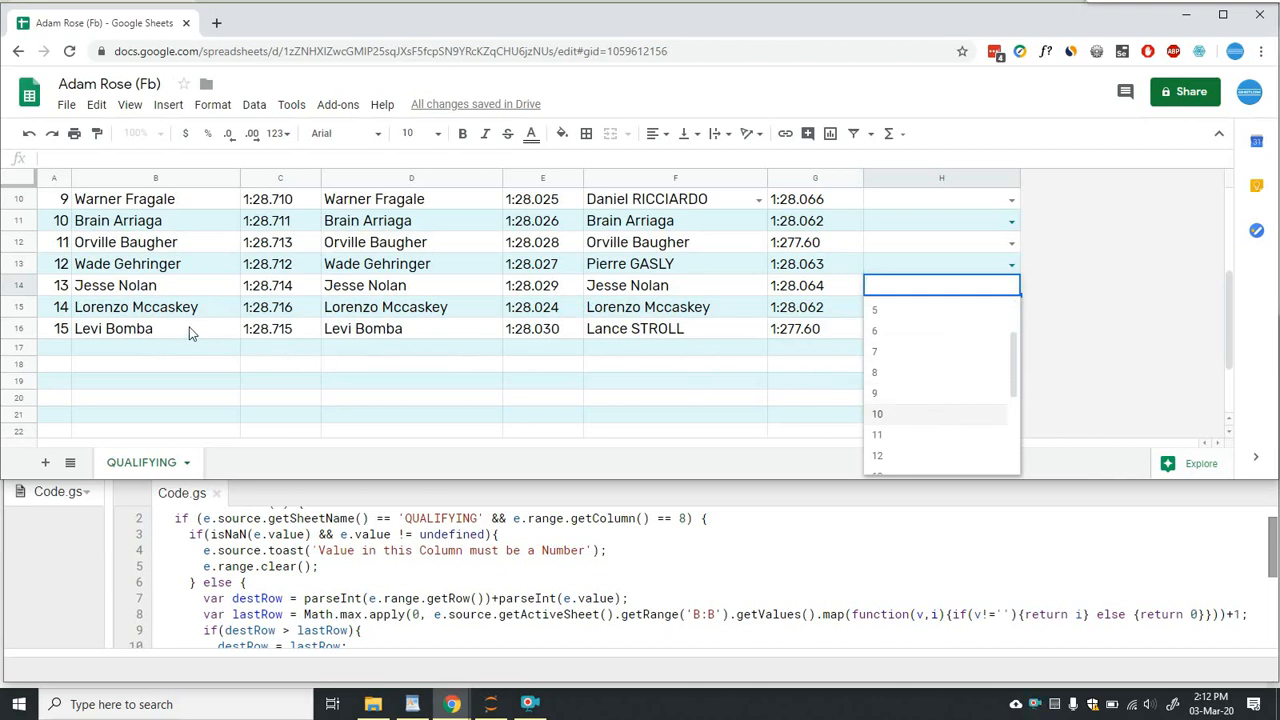
left_click(155, 347)
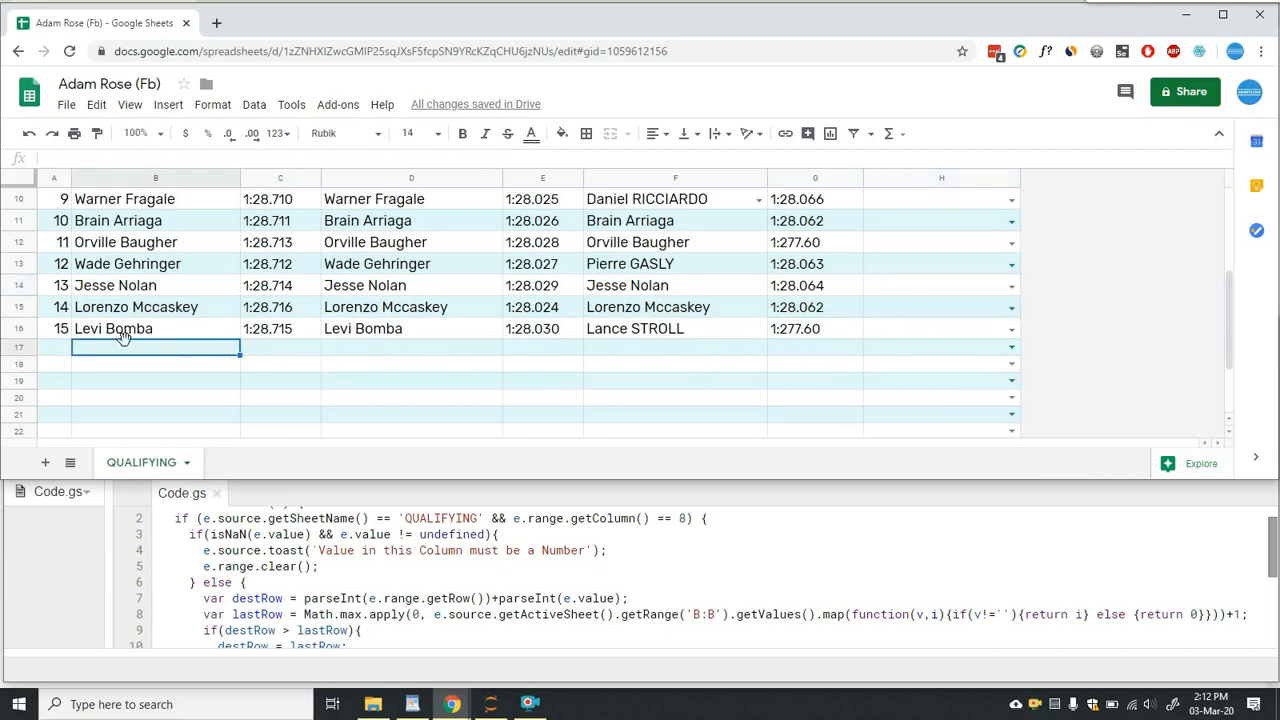
mouse_move(60, 356)
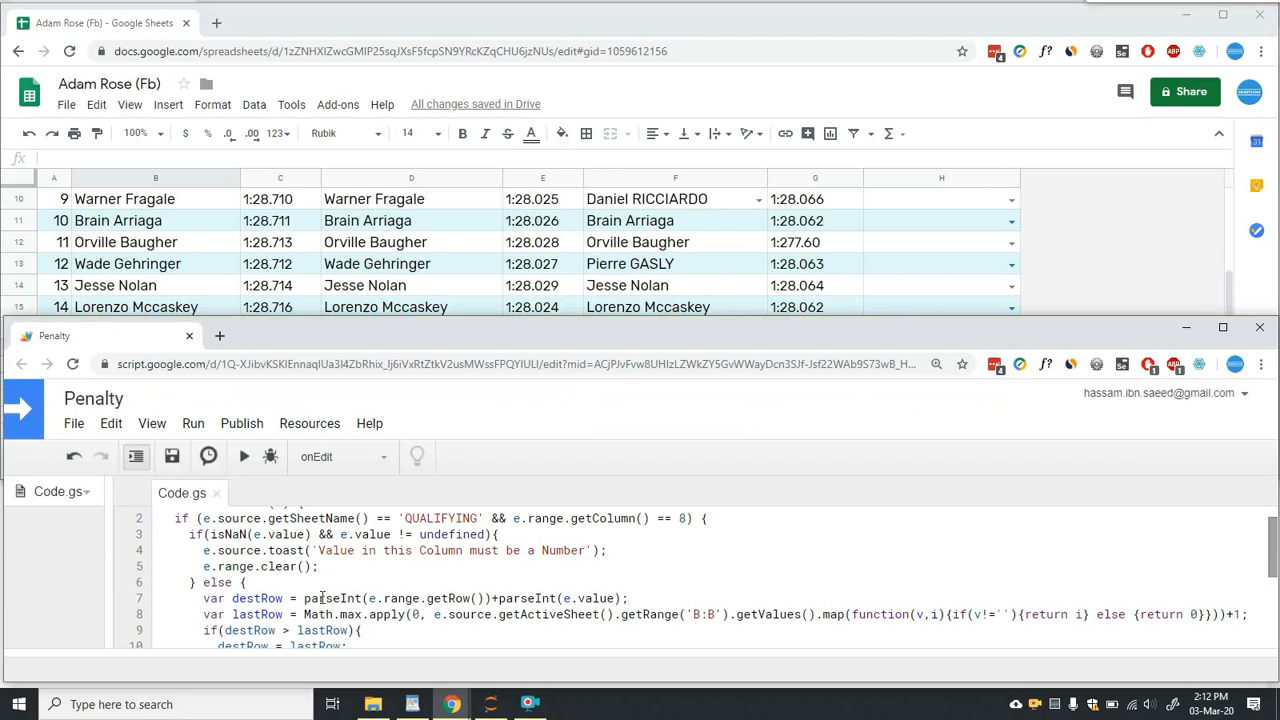
scroll("down", 3)
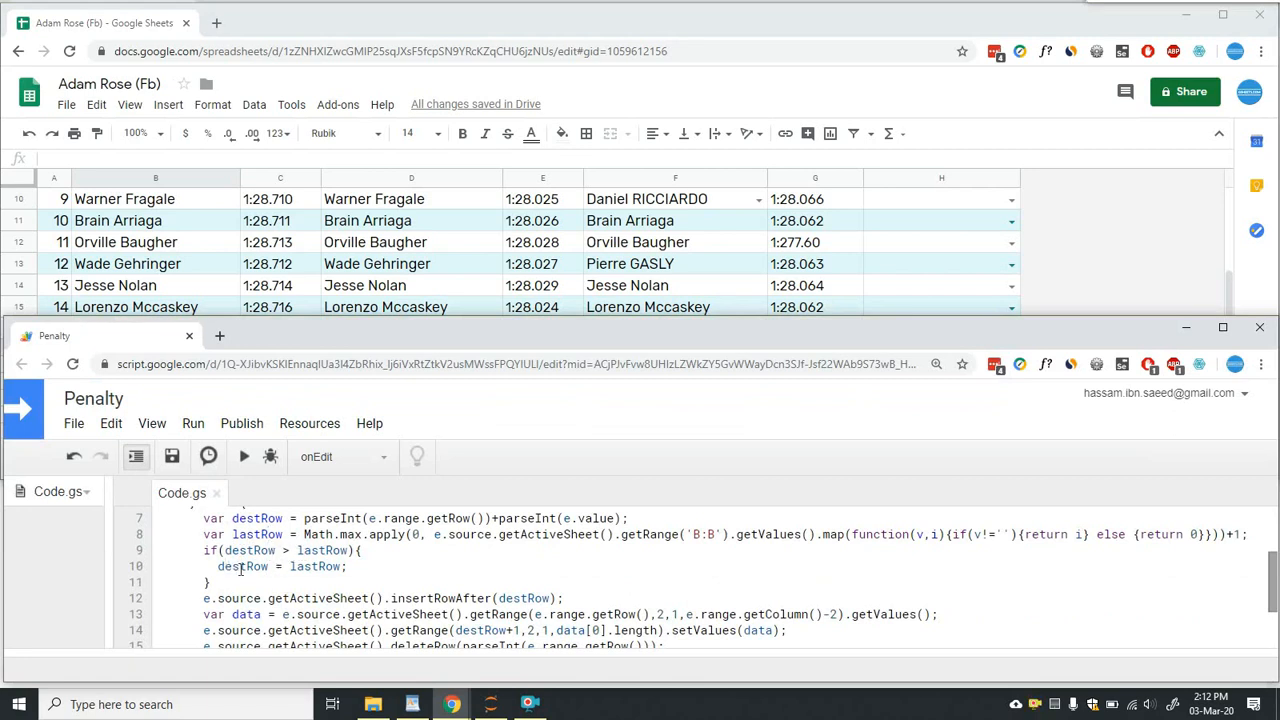
scroll("down", 3)
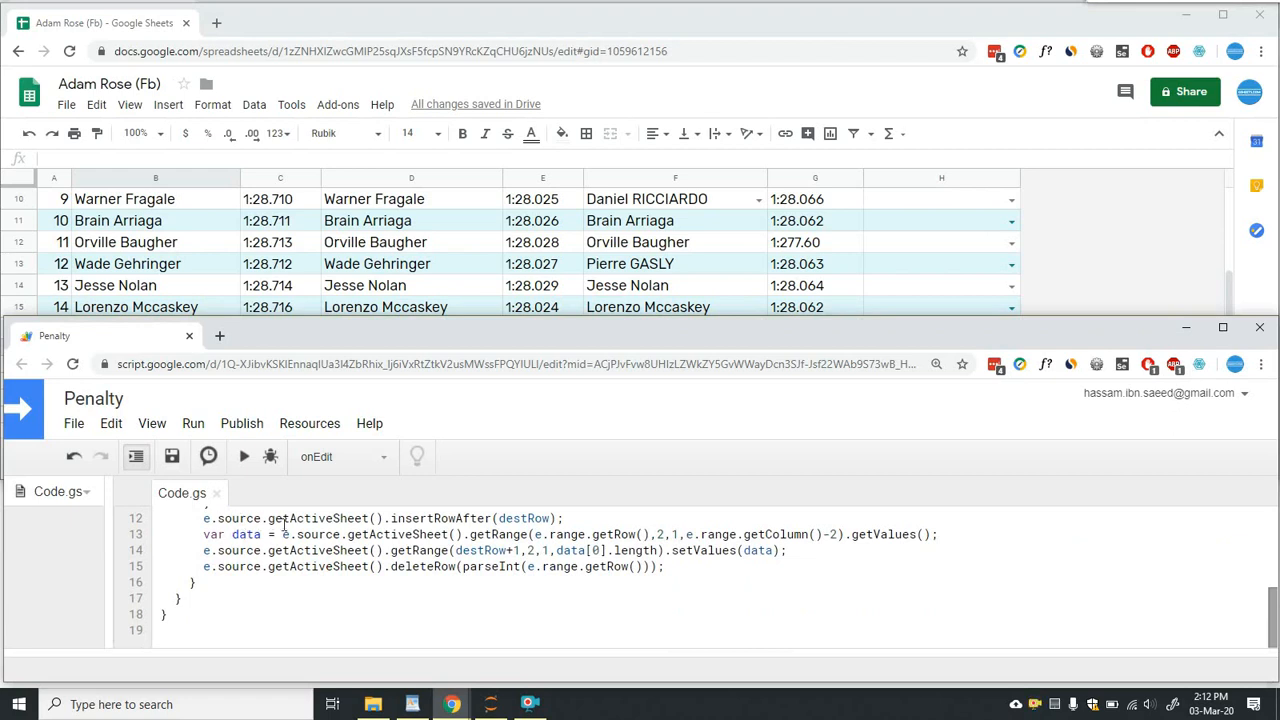
mouse_move(884, 366)
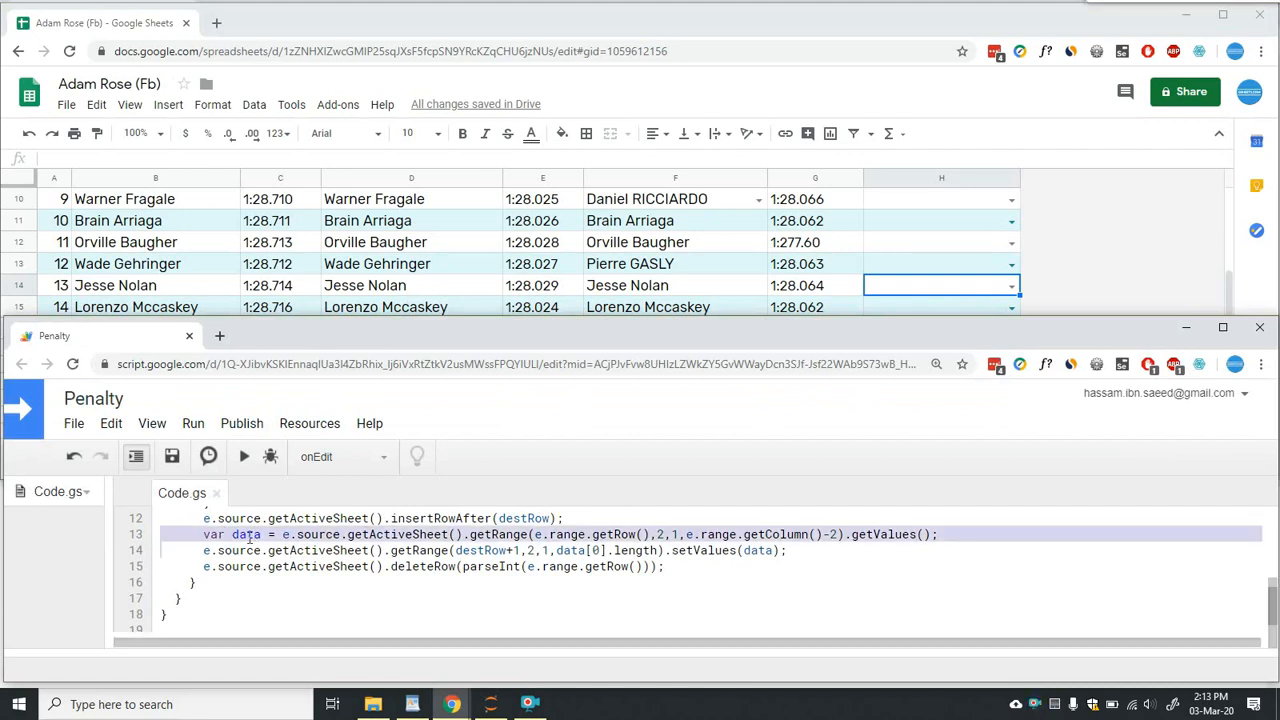
left_click(250, 550)
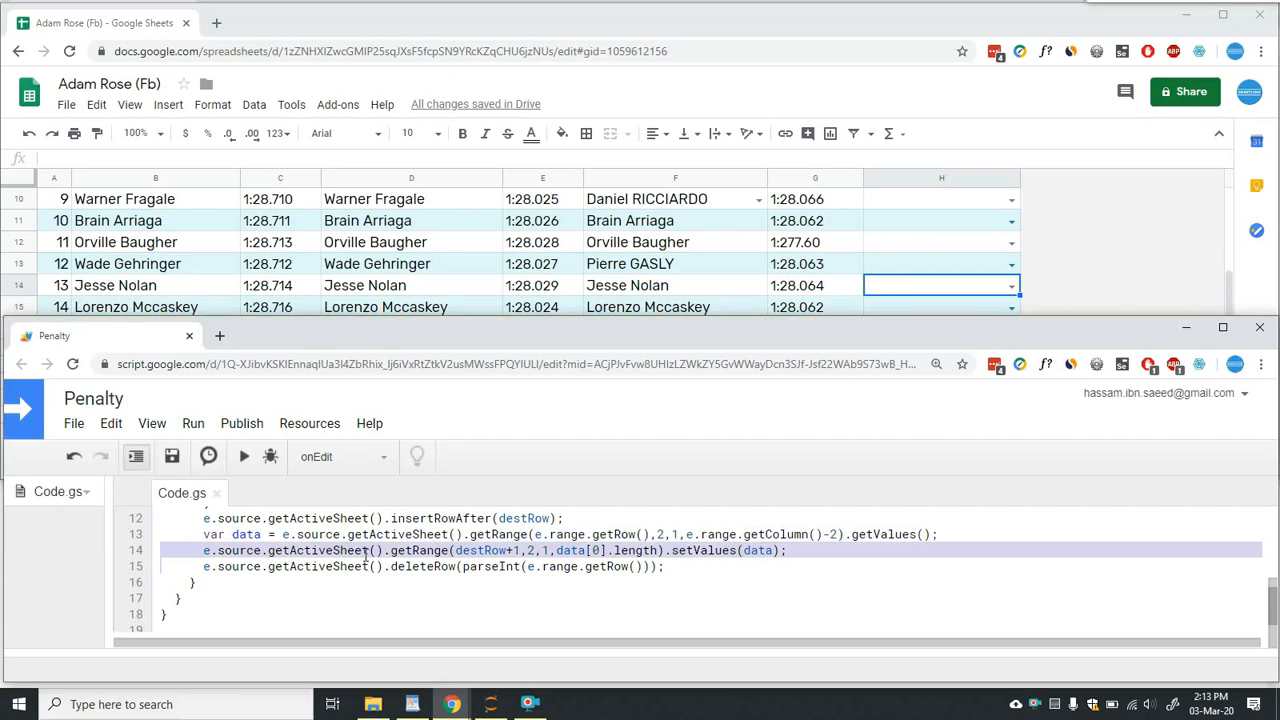
mouse_move(470, 522)
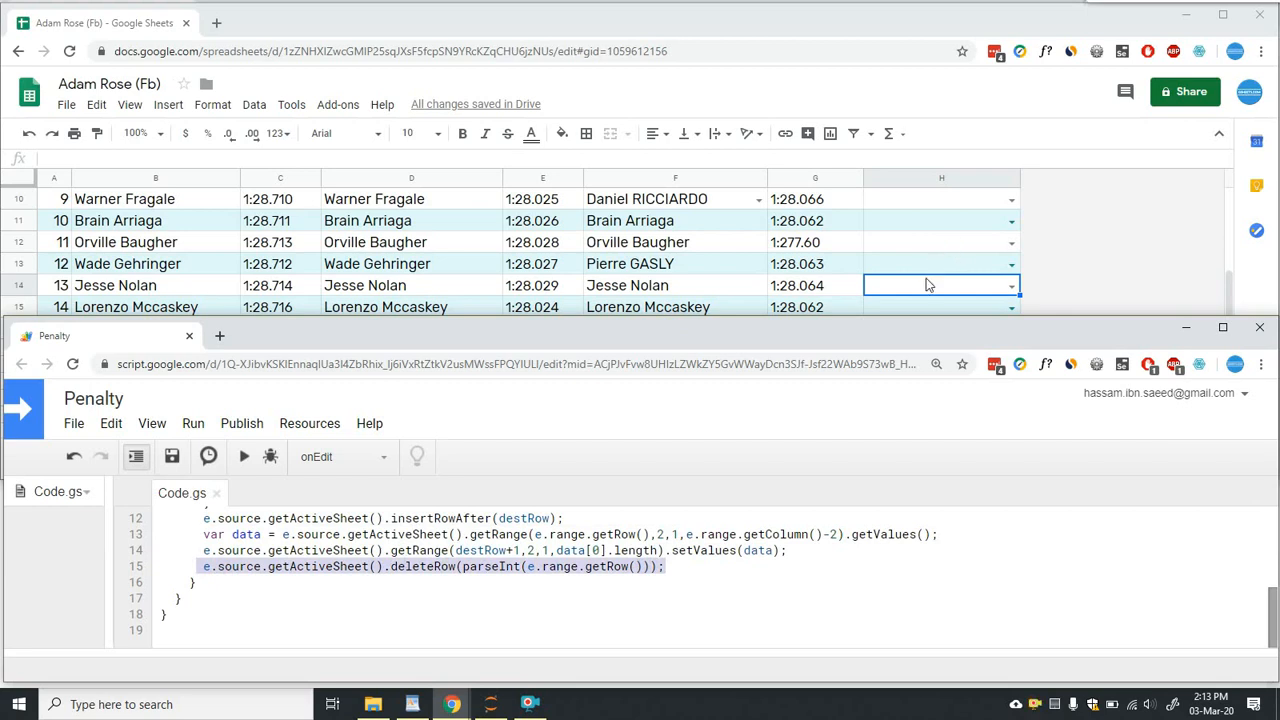
mouse_move(755, 367)
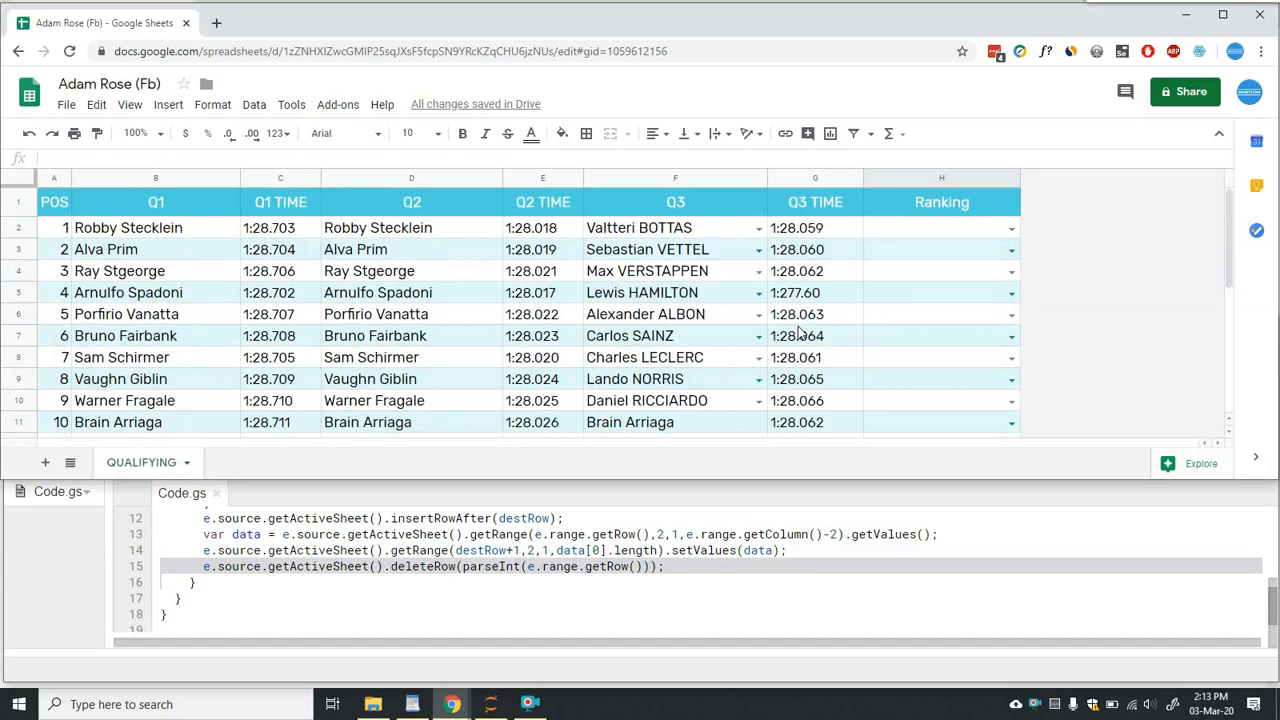
mouse_move(883, 365)
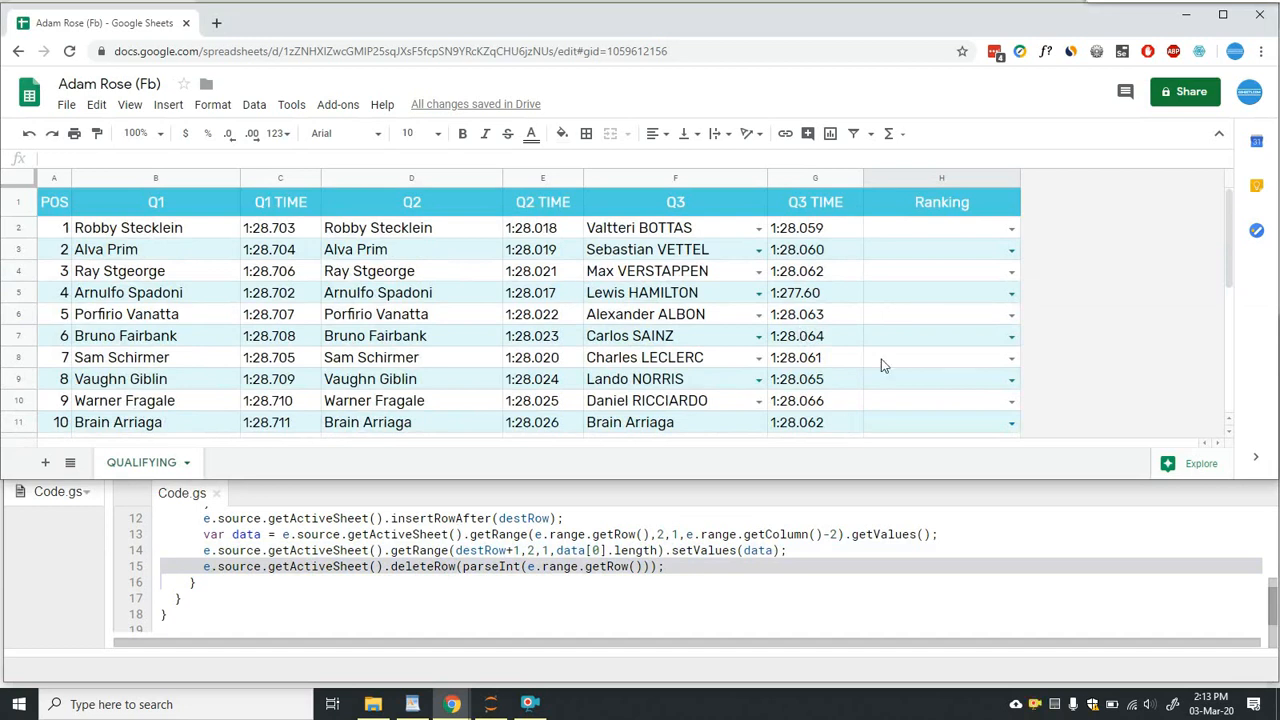
mouse_move(918, 292)
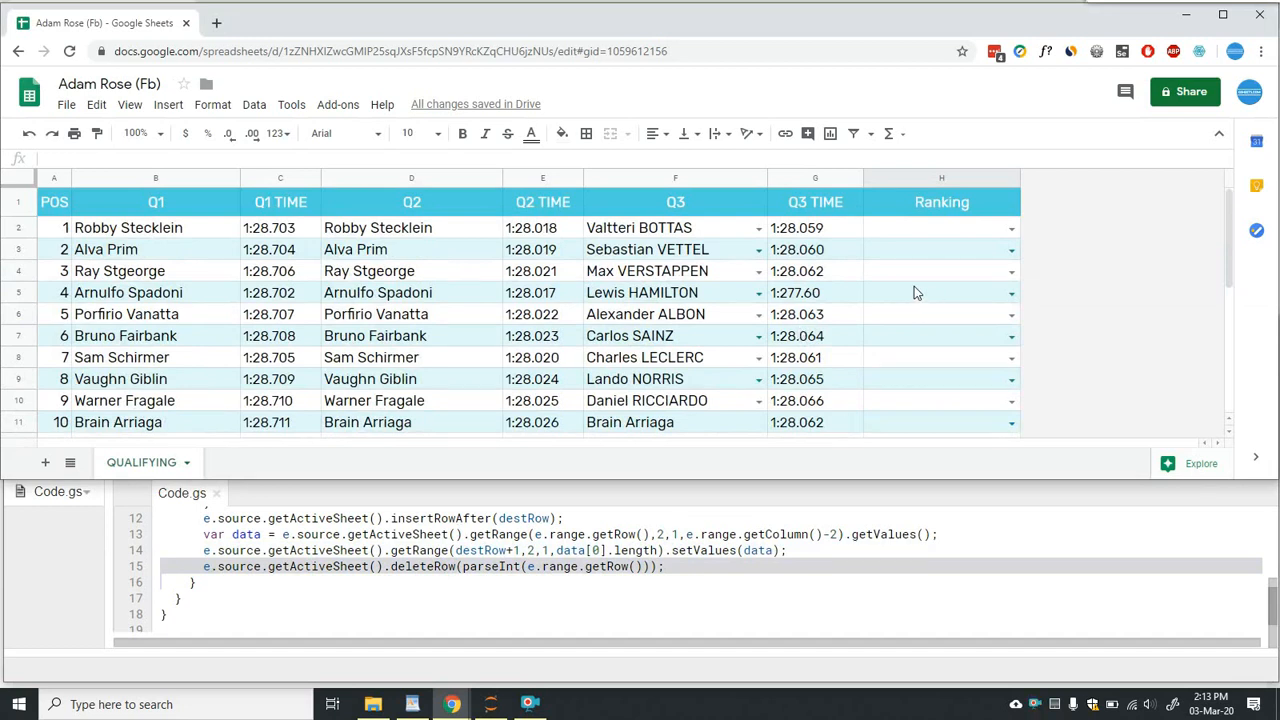